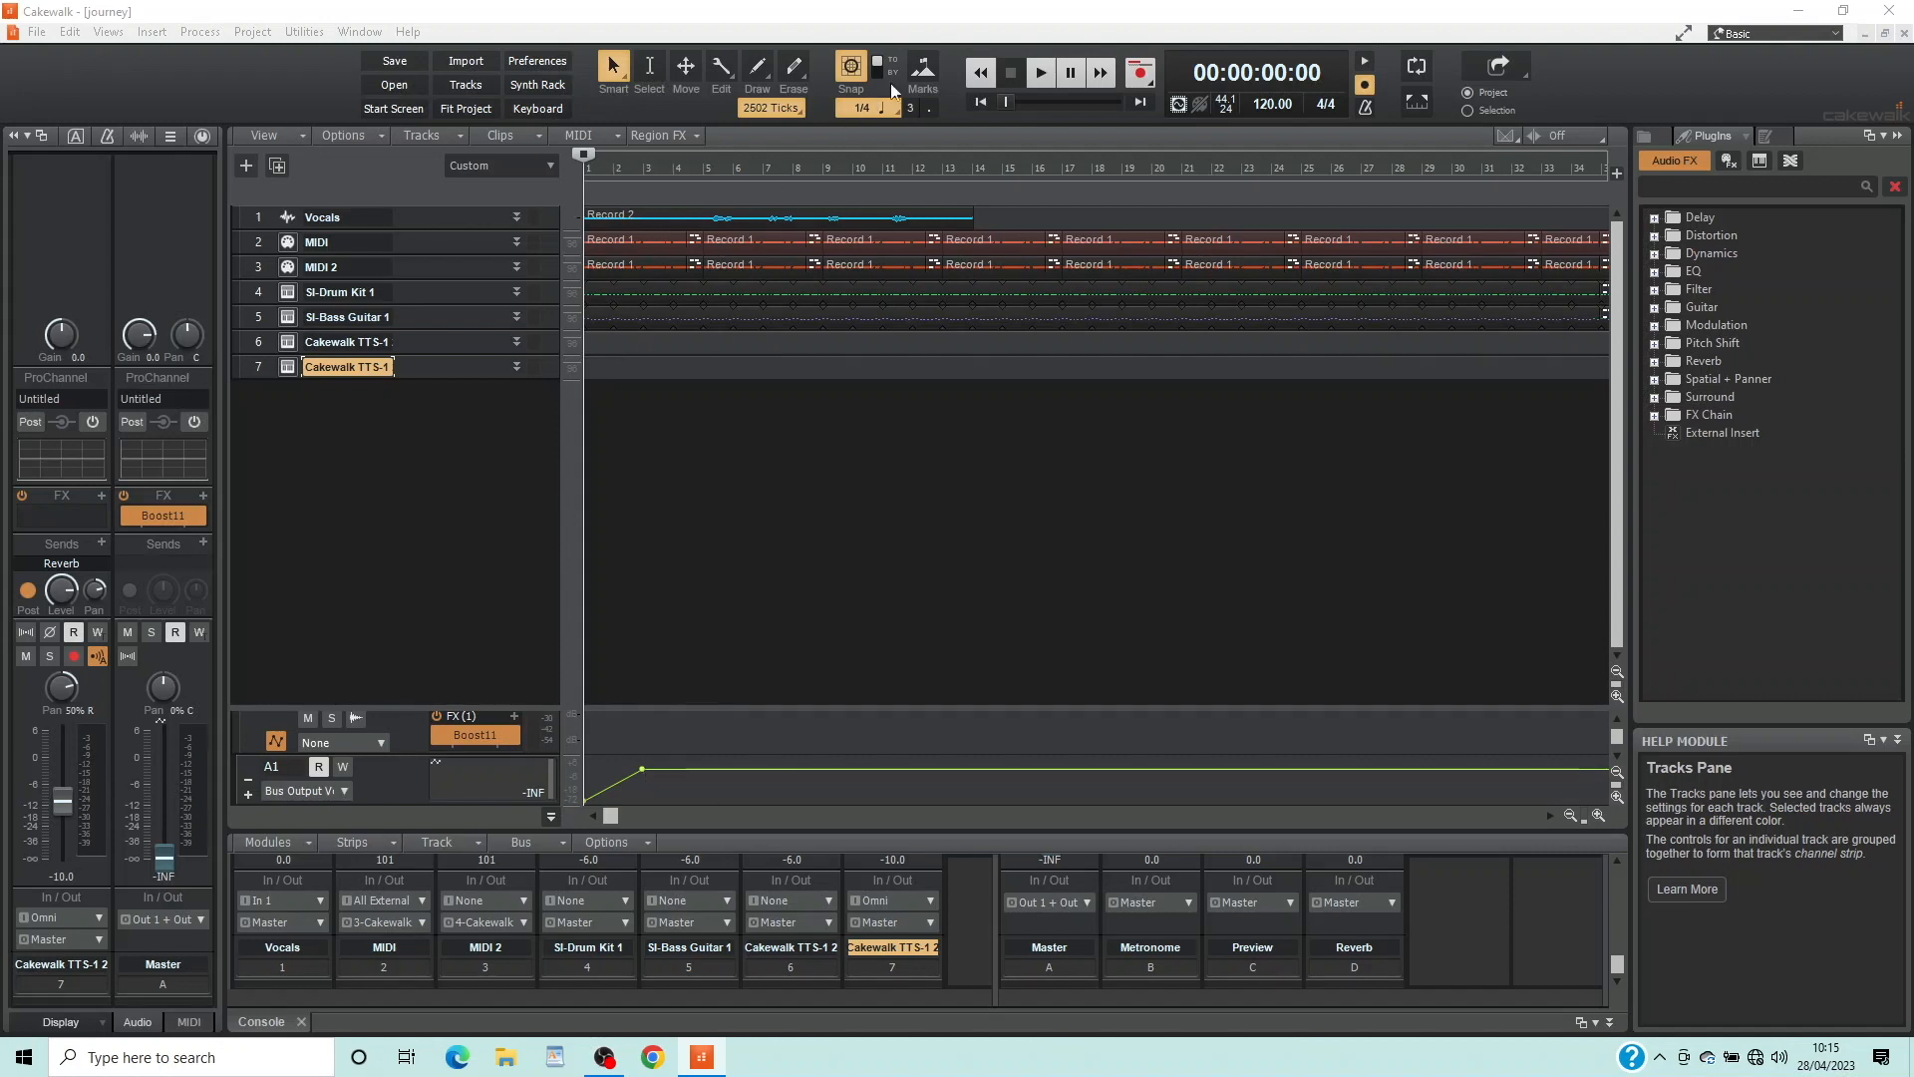
- Audition the journey project, stop playback, and bring up Cakewalk's file commands for publishing
left_click(1039, 74)
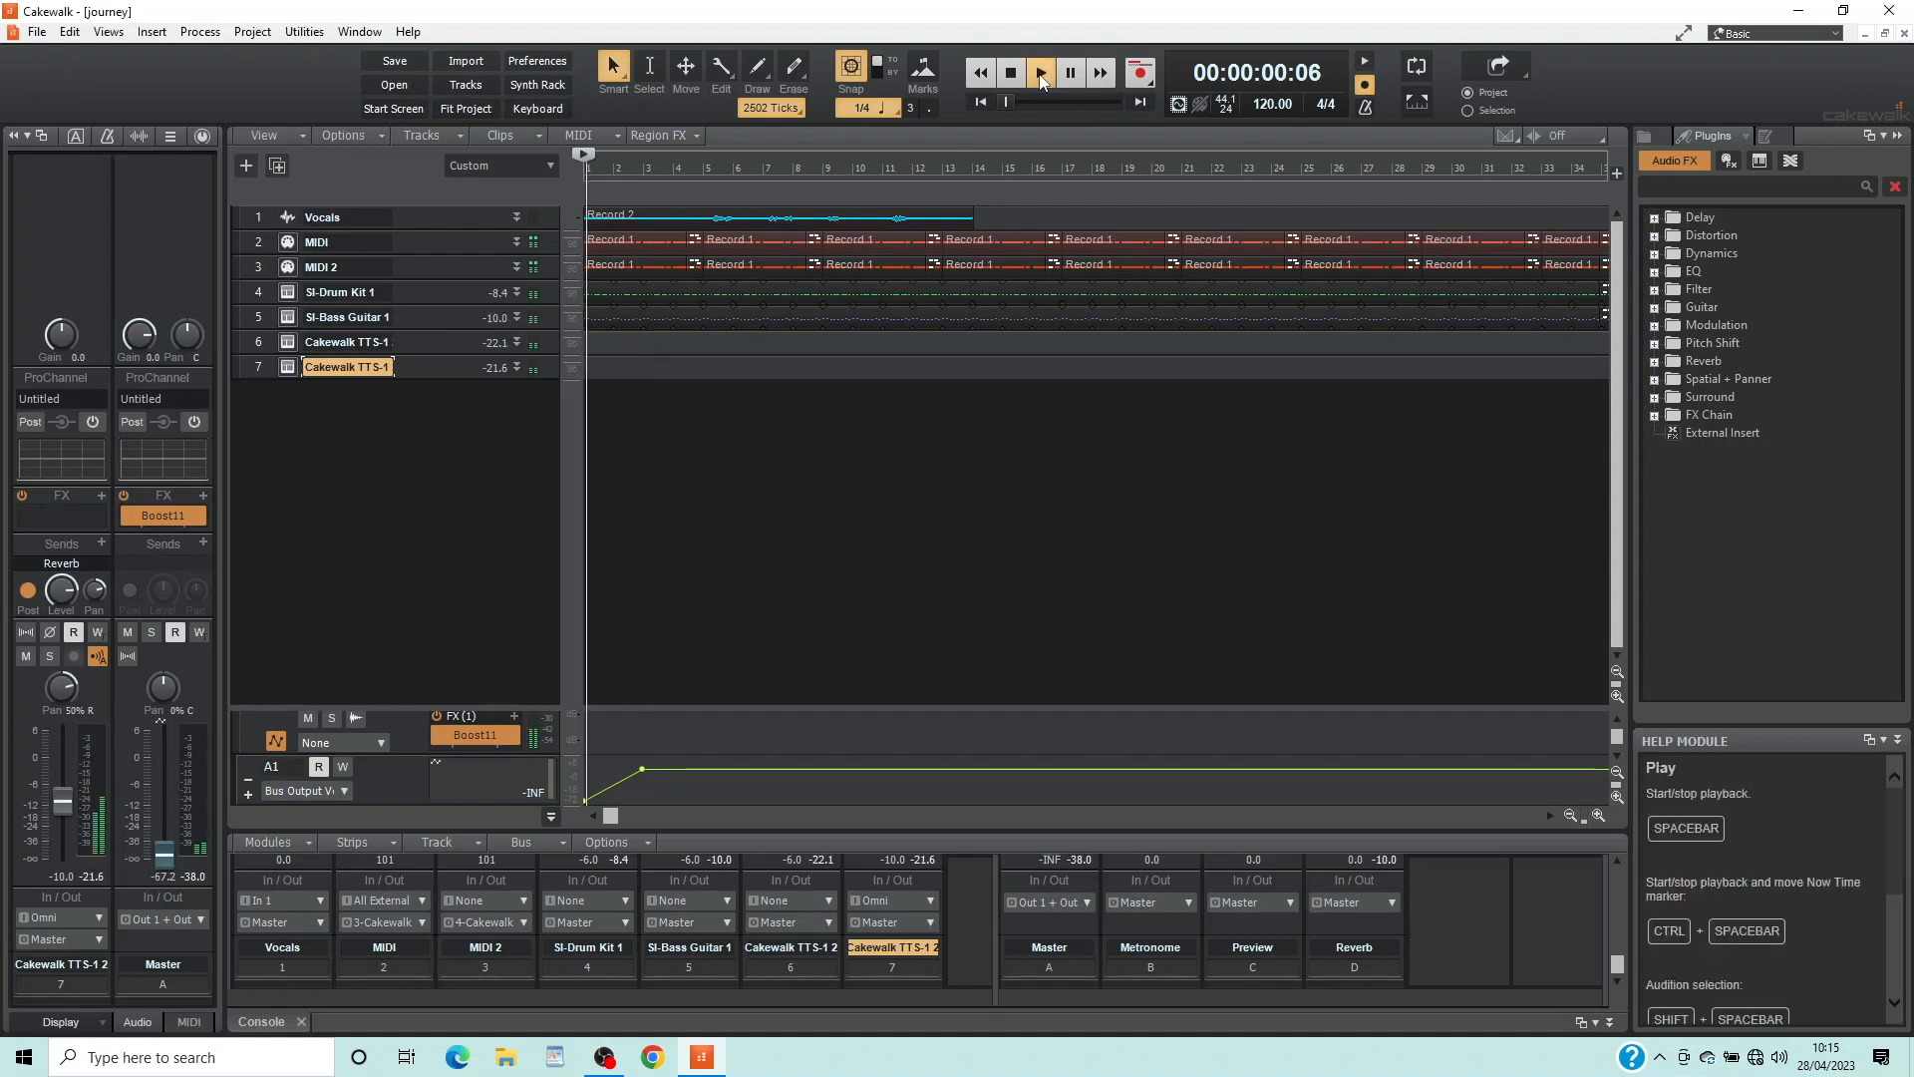
left_click(1039, 74)
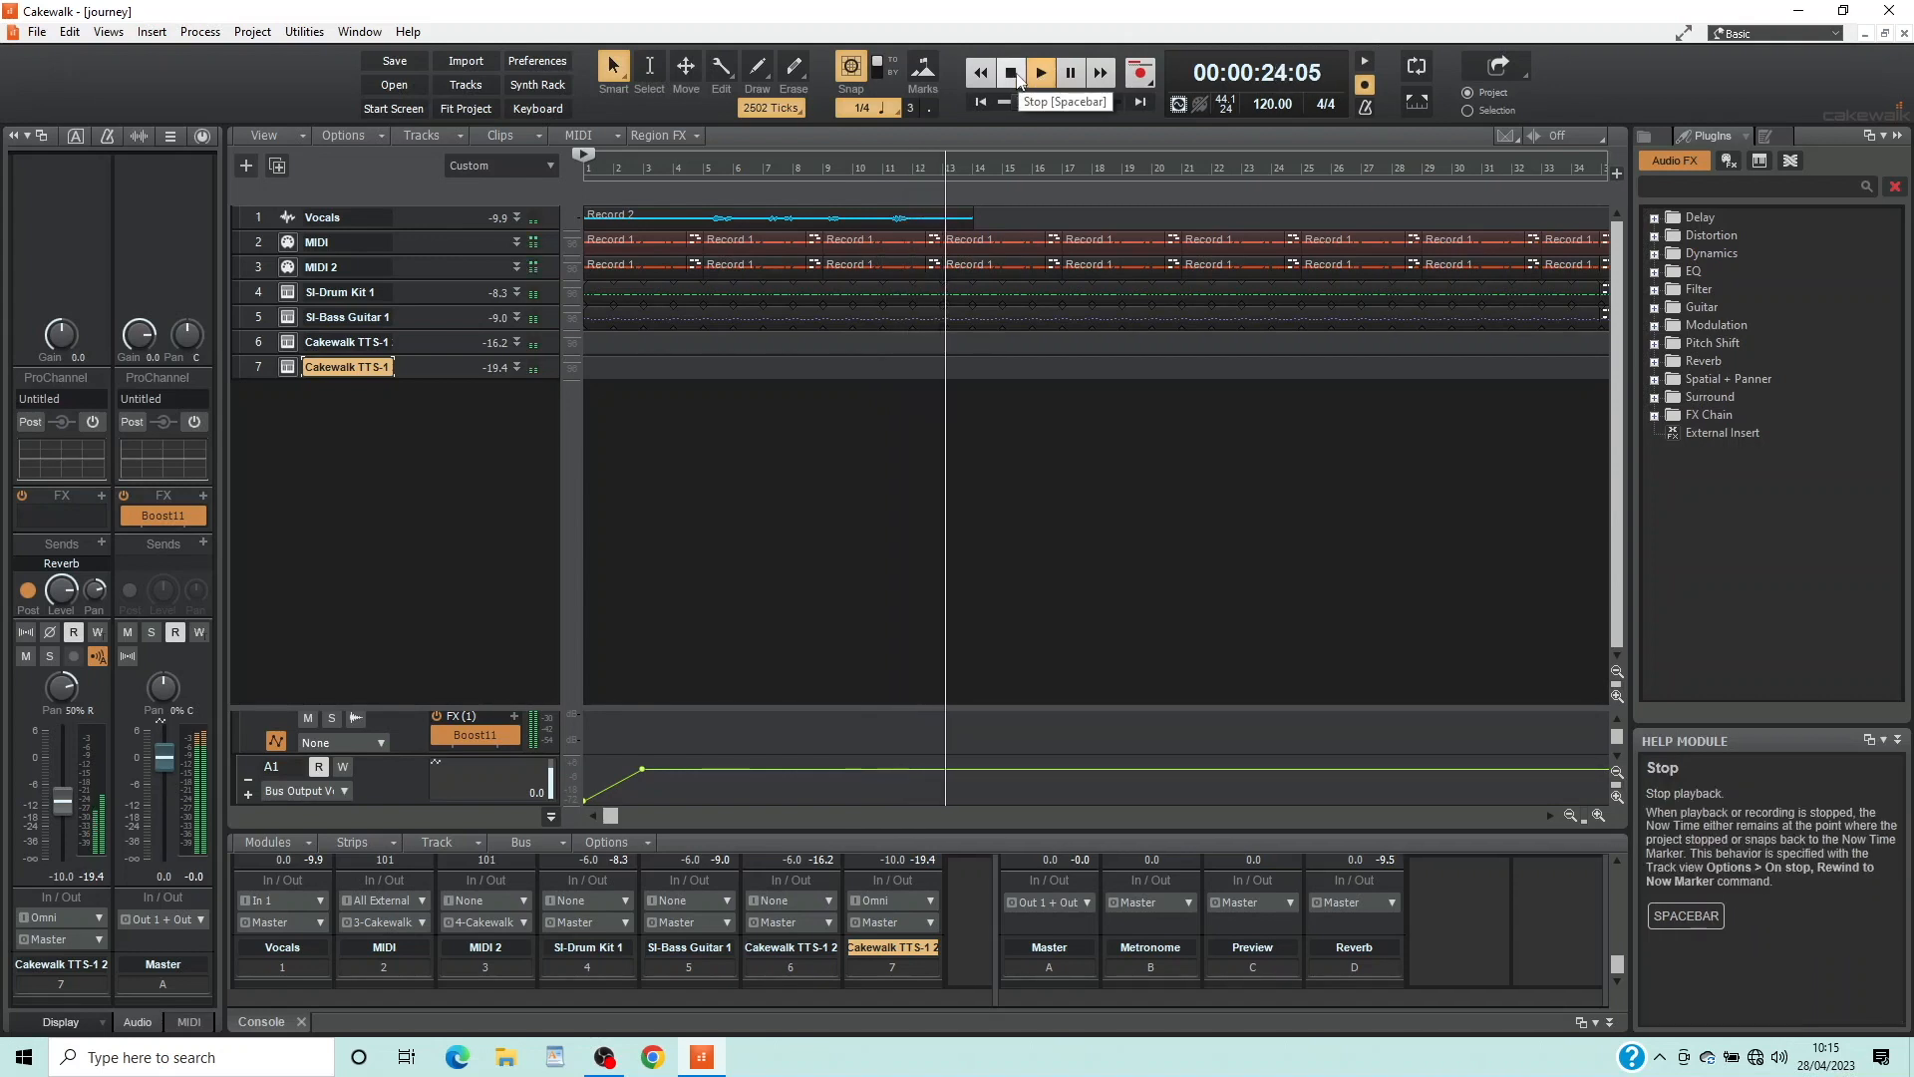
left_click(1007, 74)
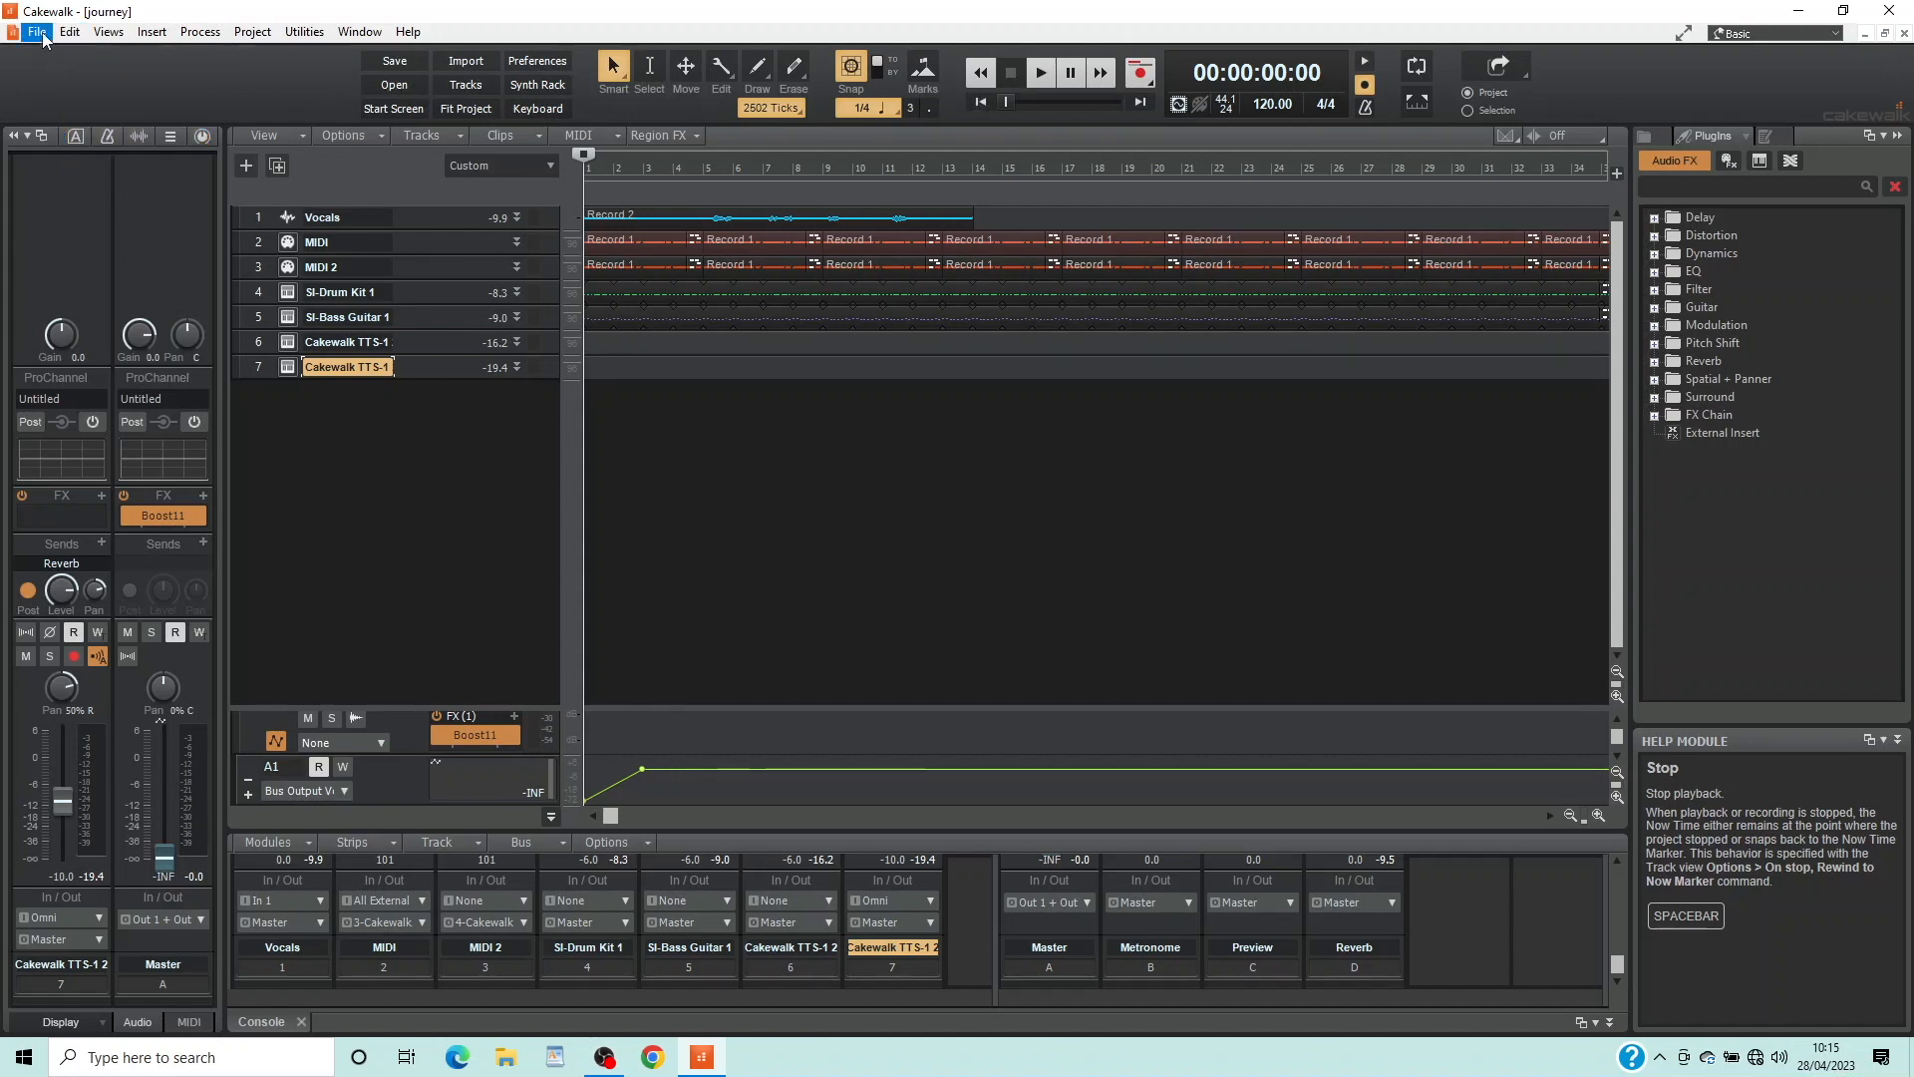
left_click(36, 29)
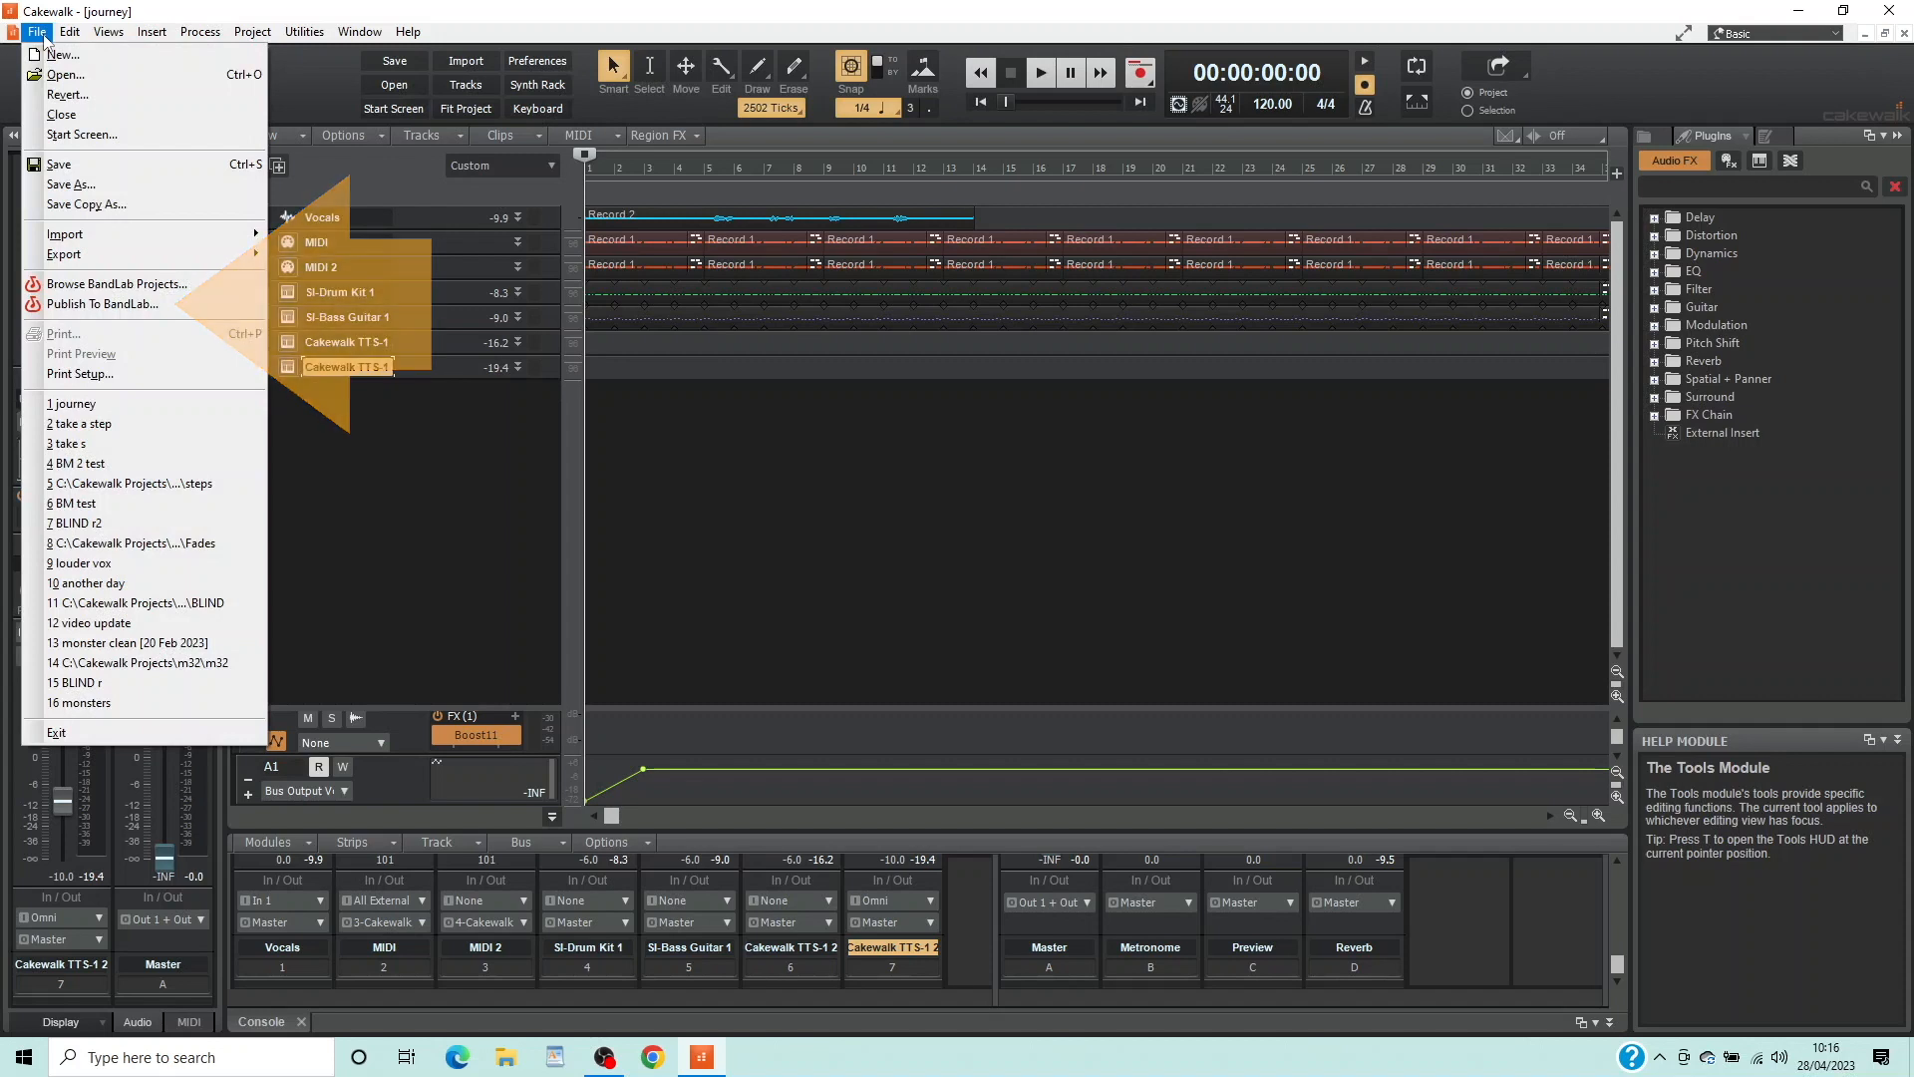
mouse_move(102, 303)
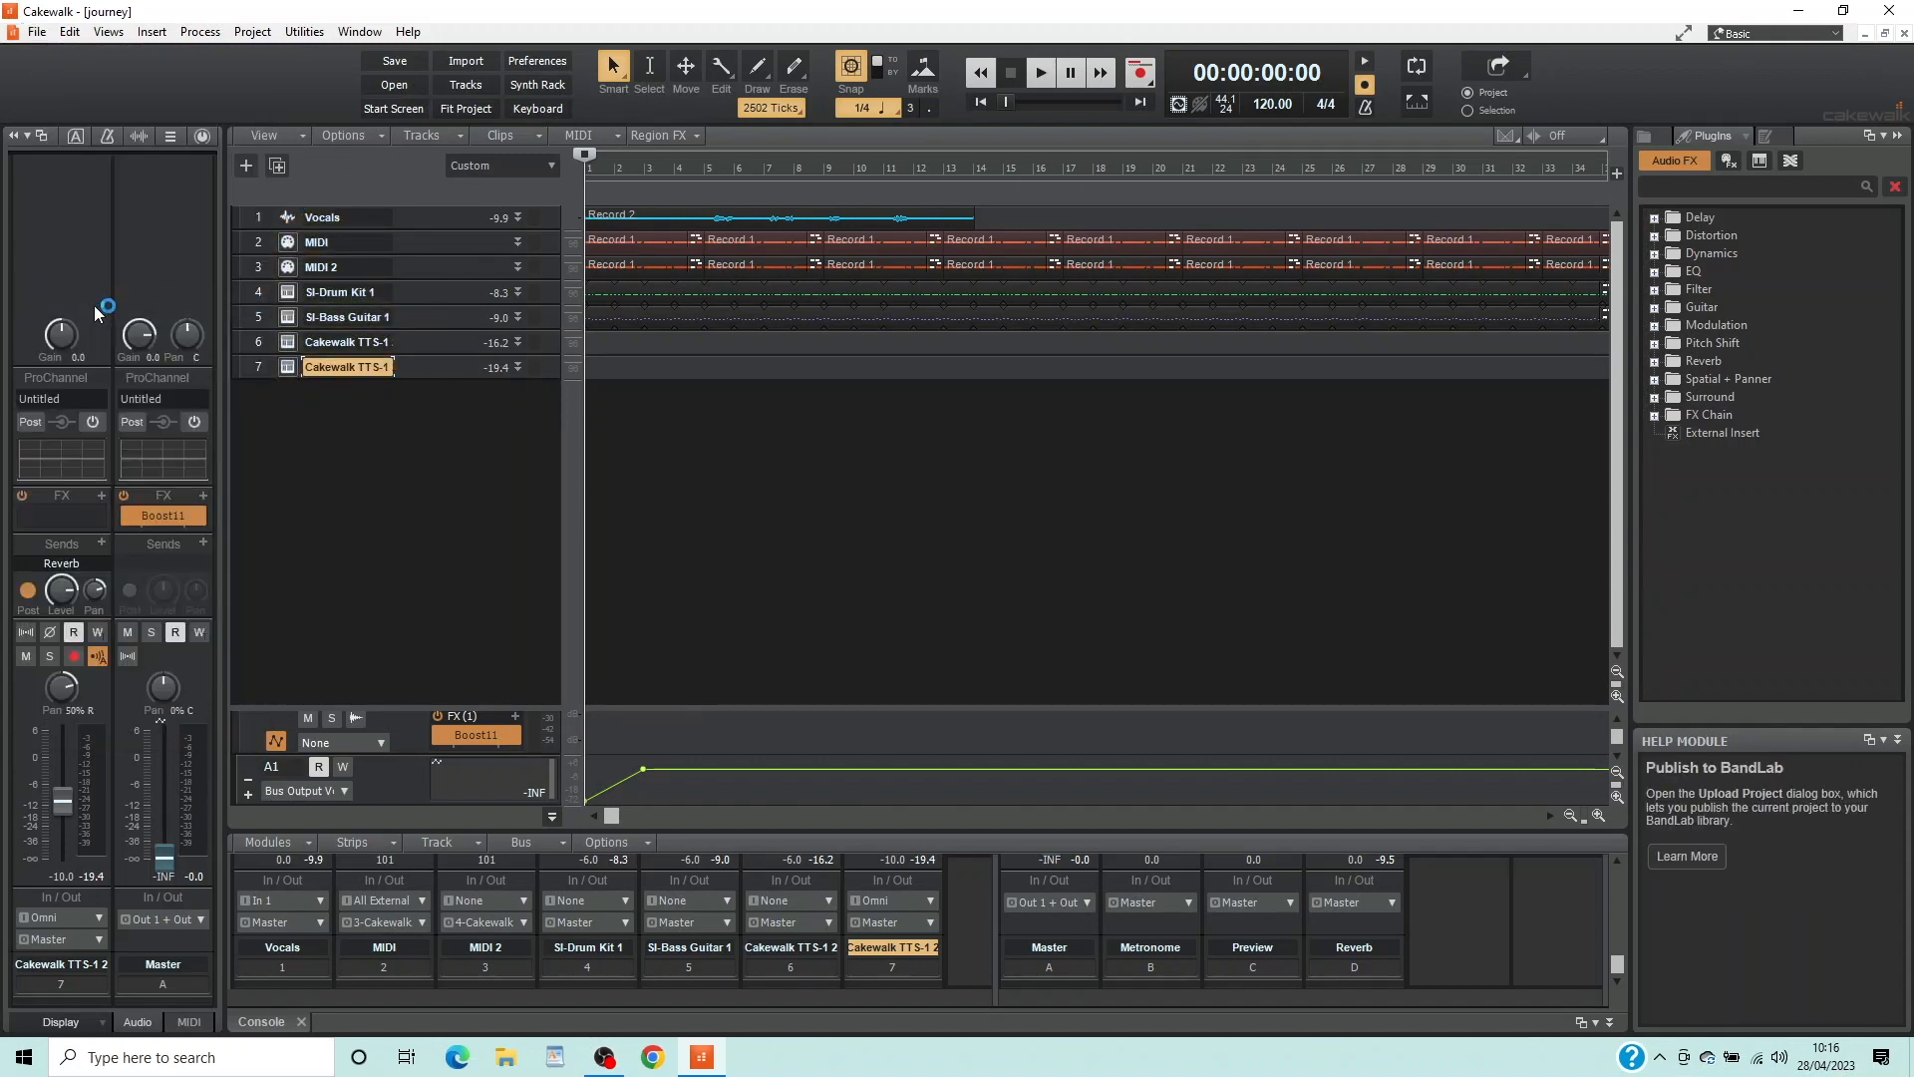
mouse_move(95, 315)
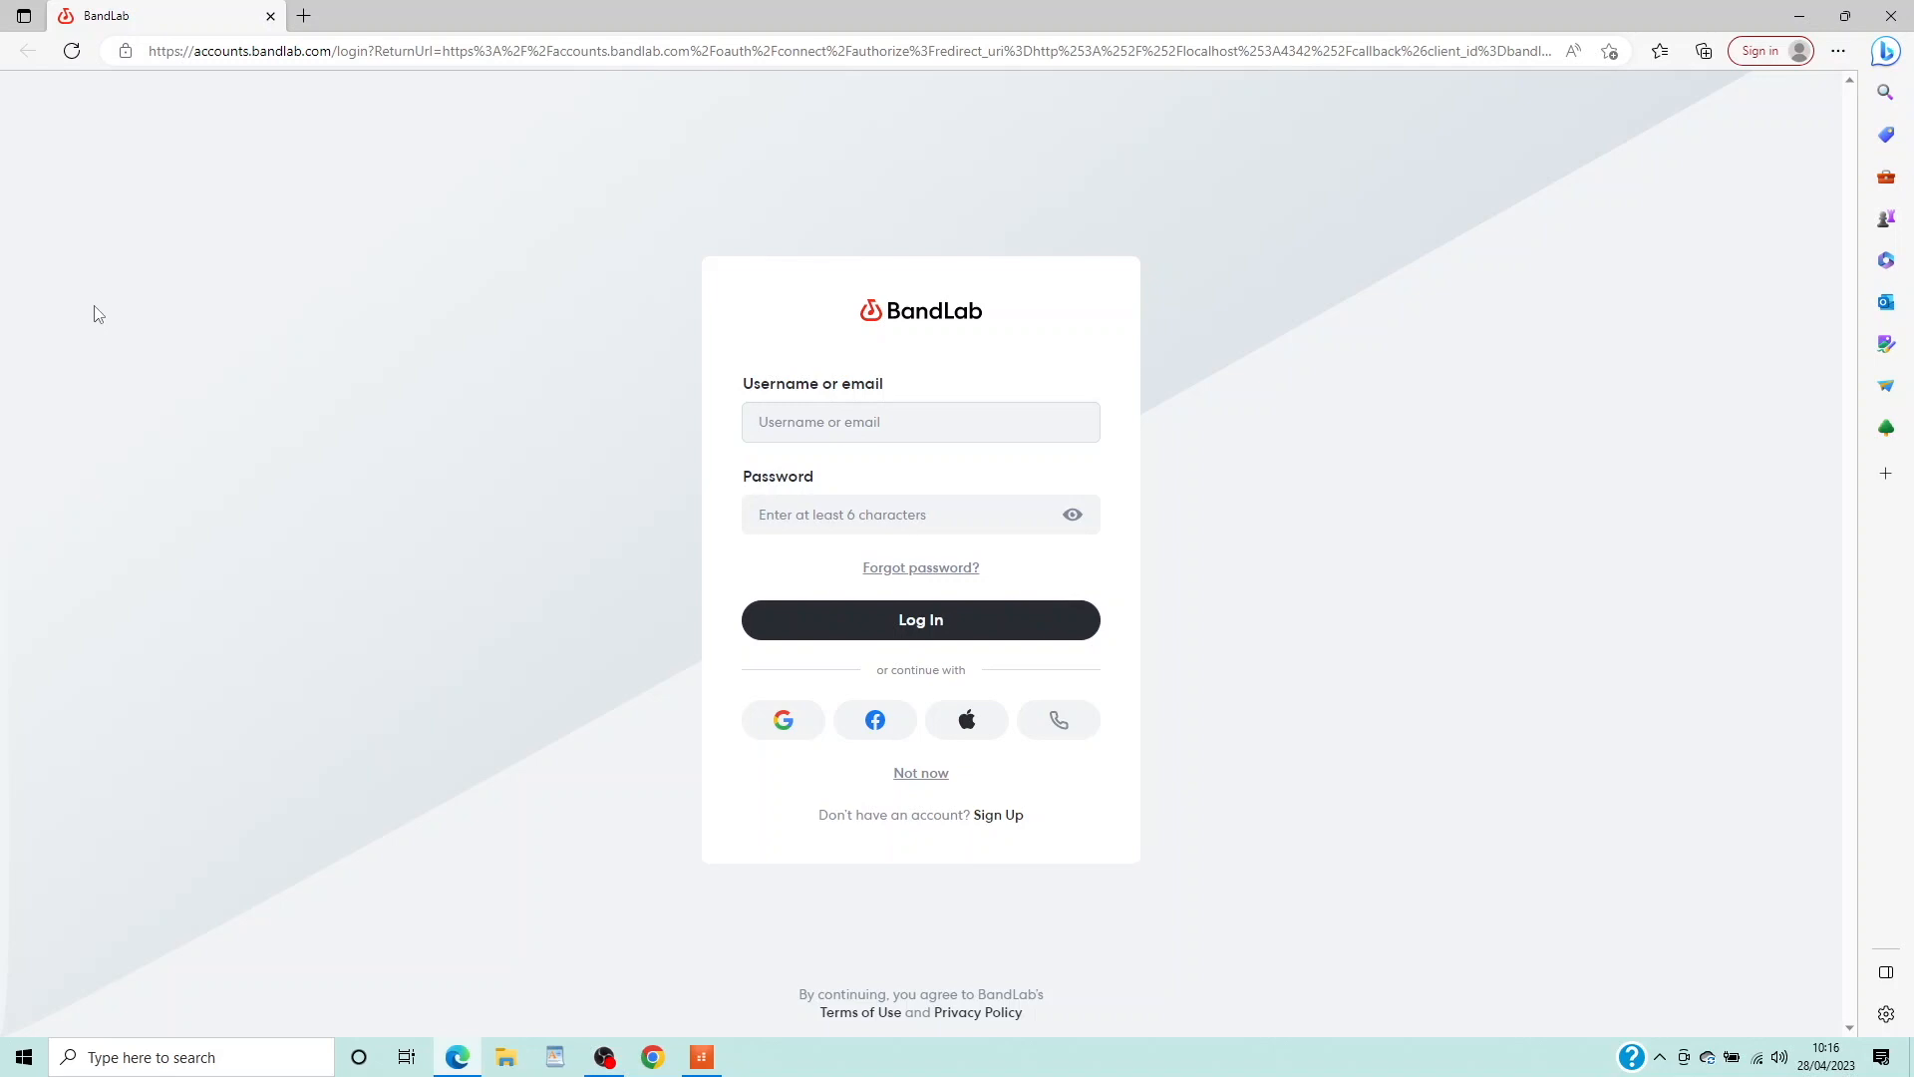
- Sign in to the BandLab account so the journey upload dialog can proceed
left_click(922, 420)
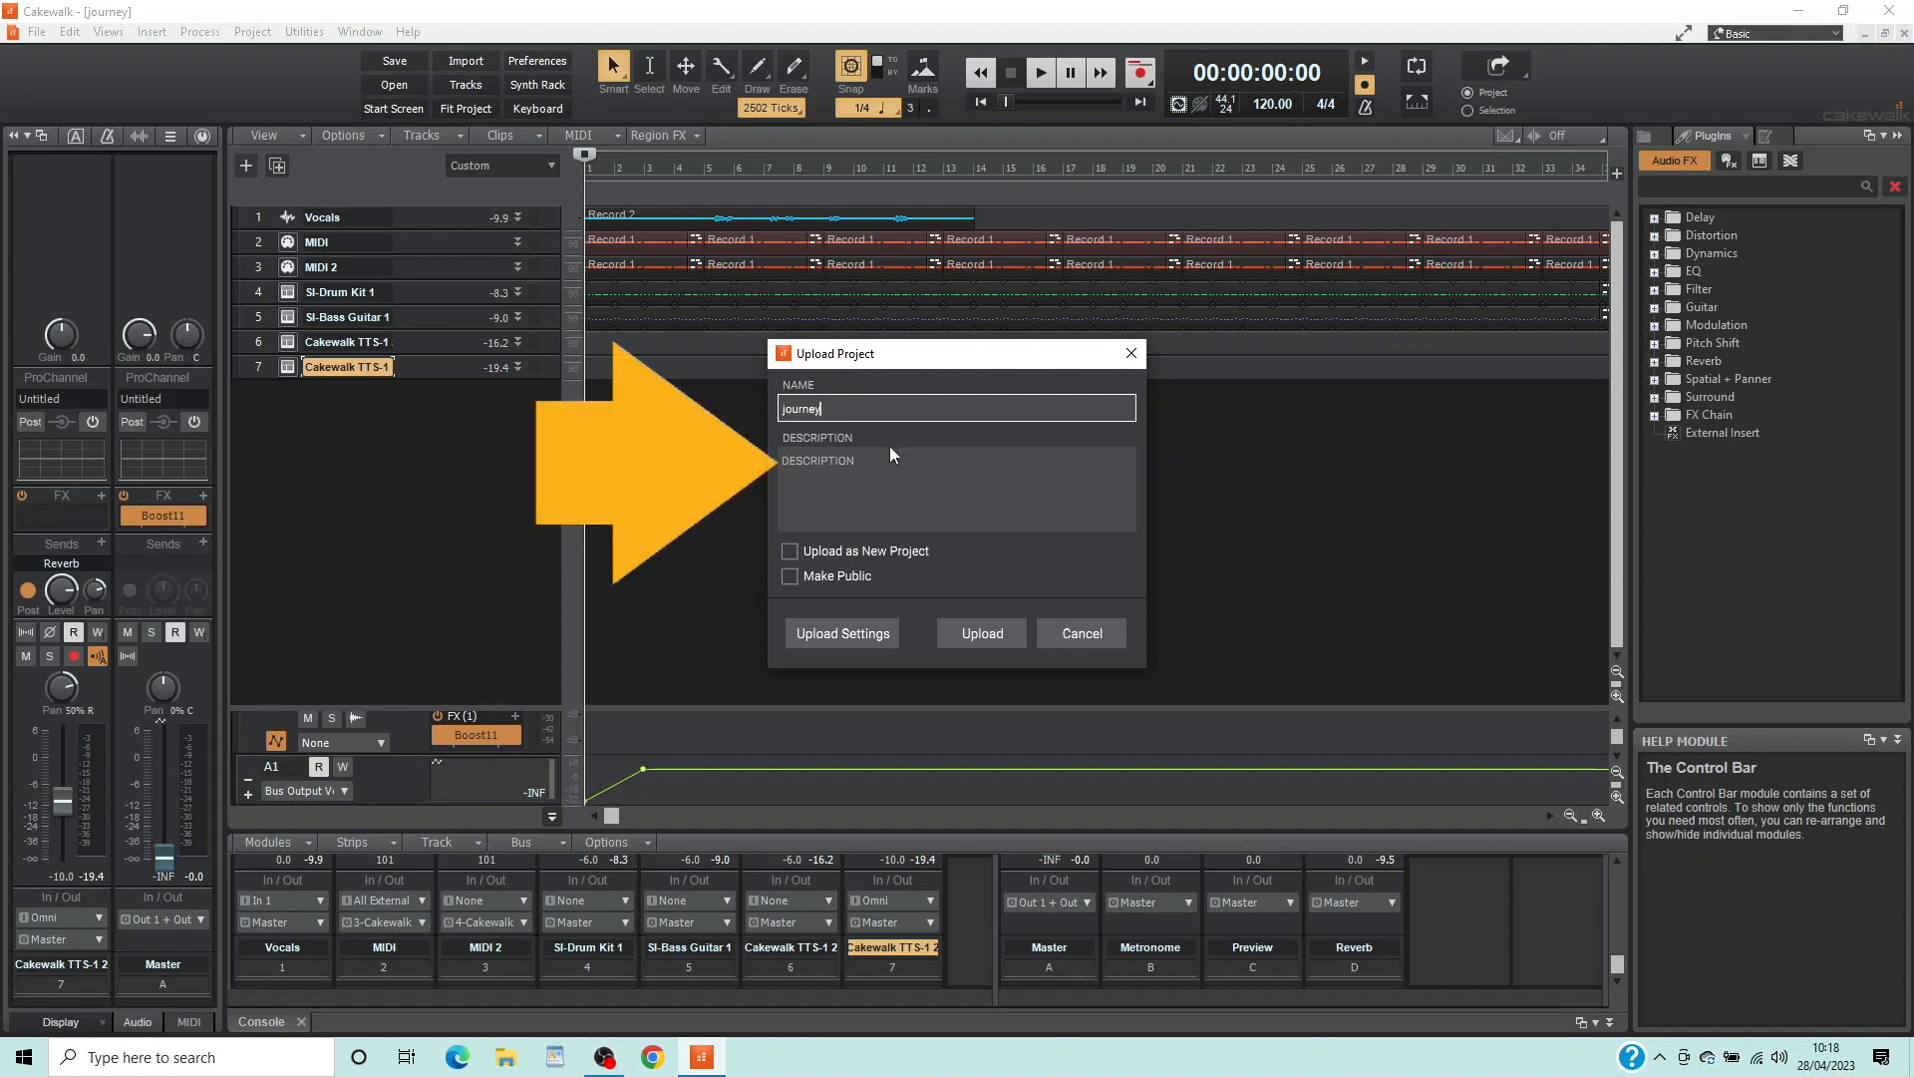
- Leave Make Public unticked and tick Upload as New Project for the journey upload
left_click(955, 488)
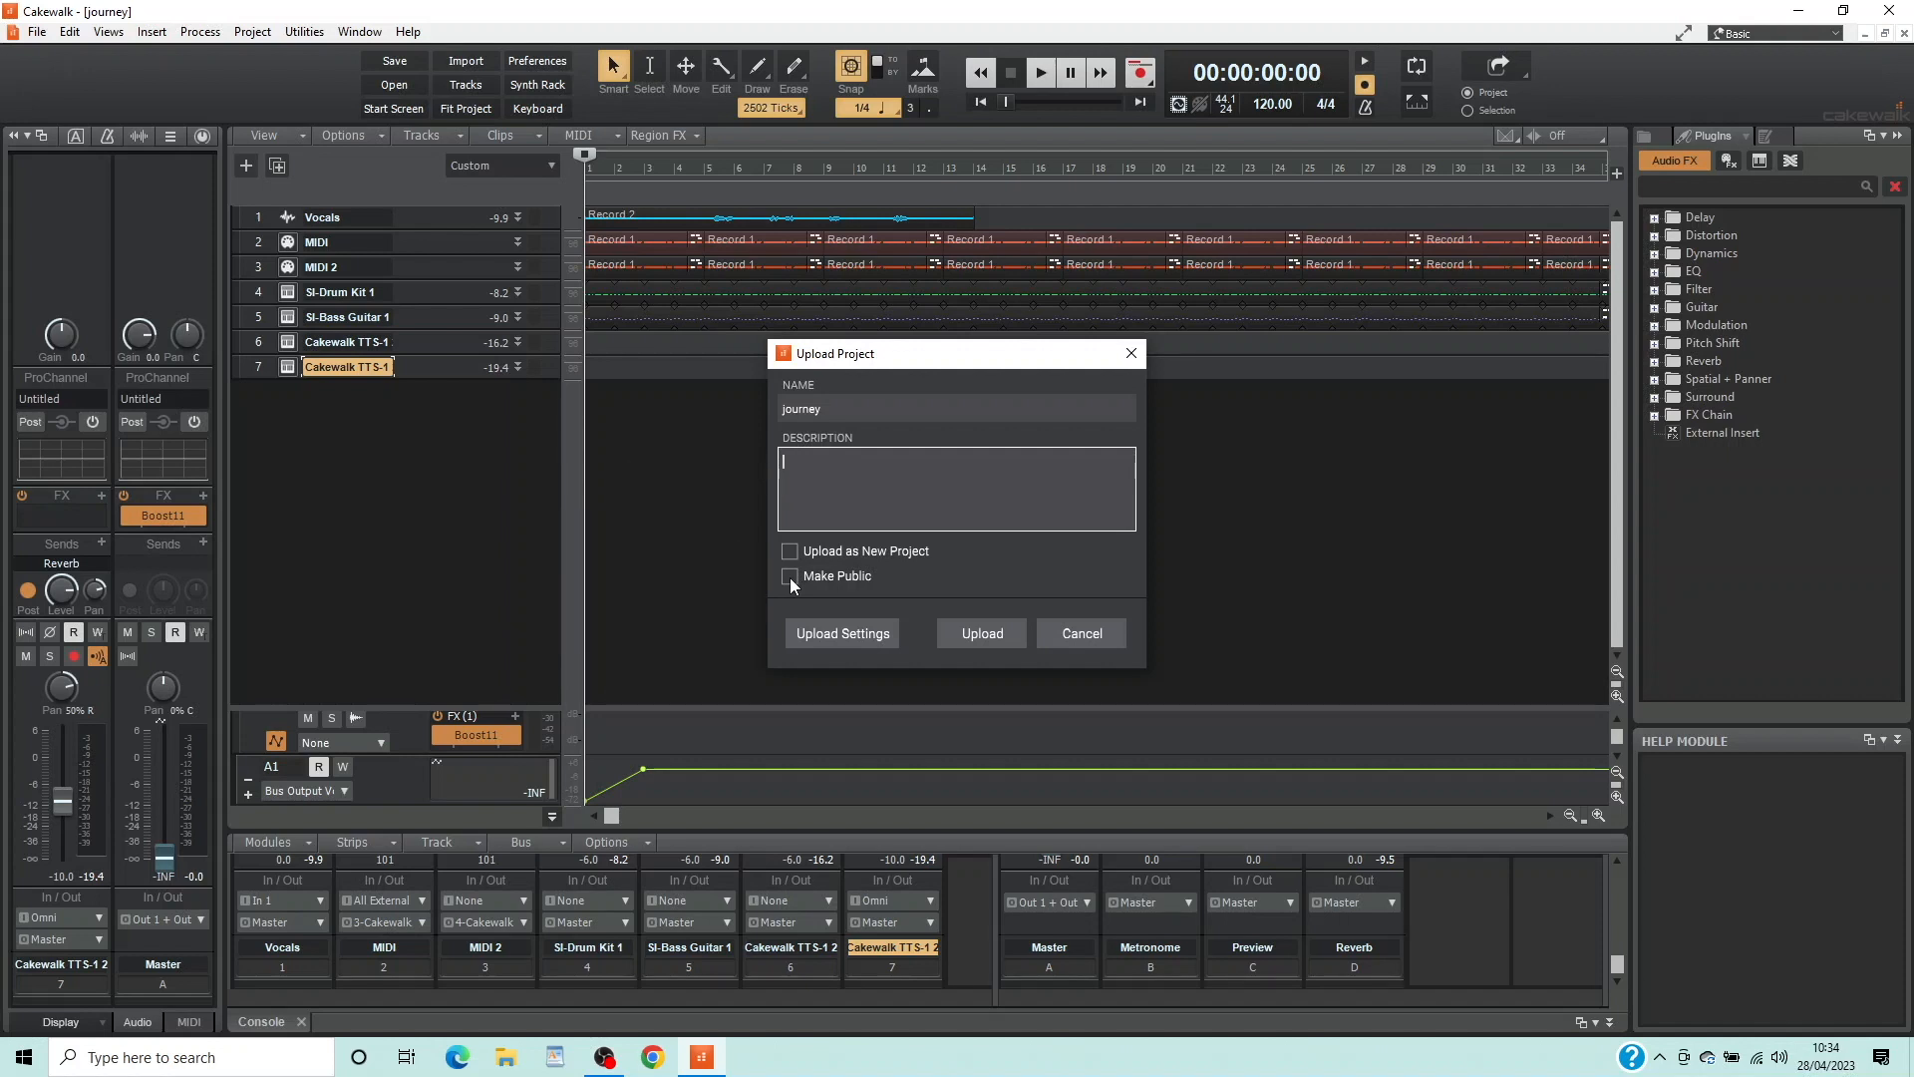
left_click(789, 574)
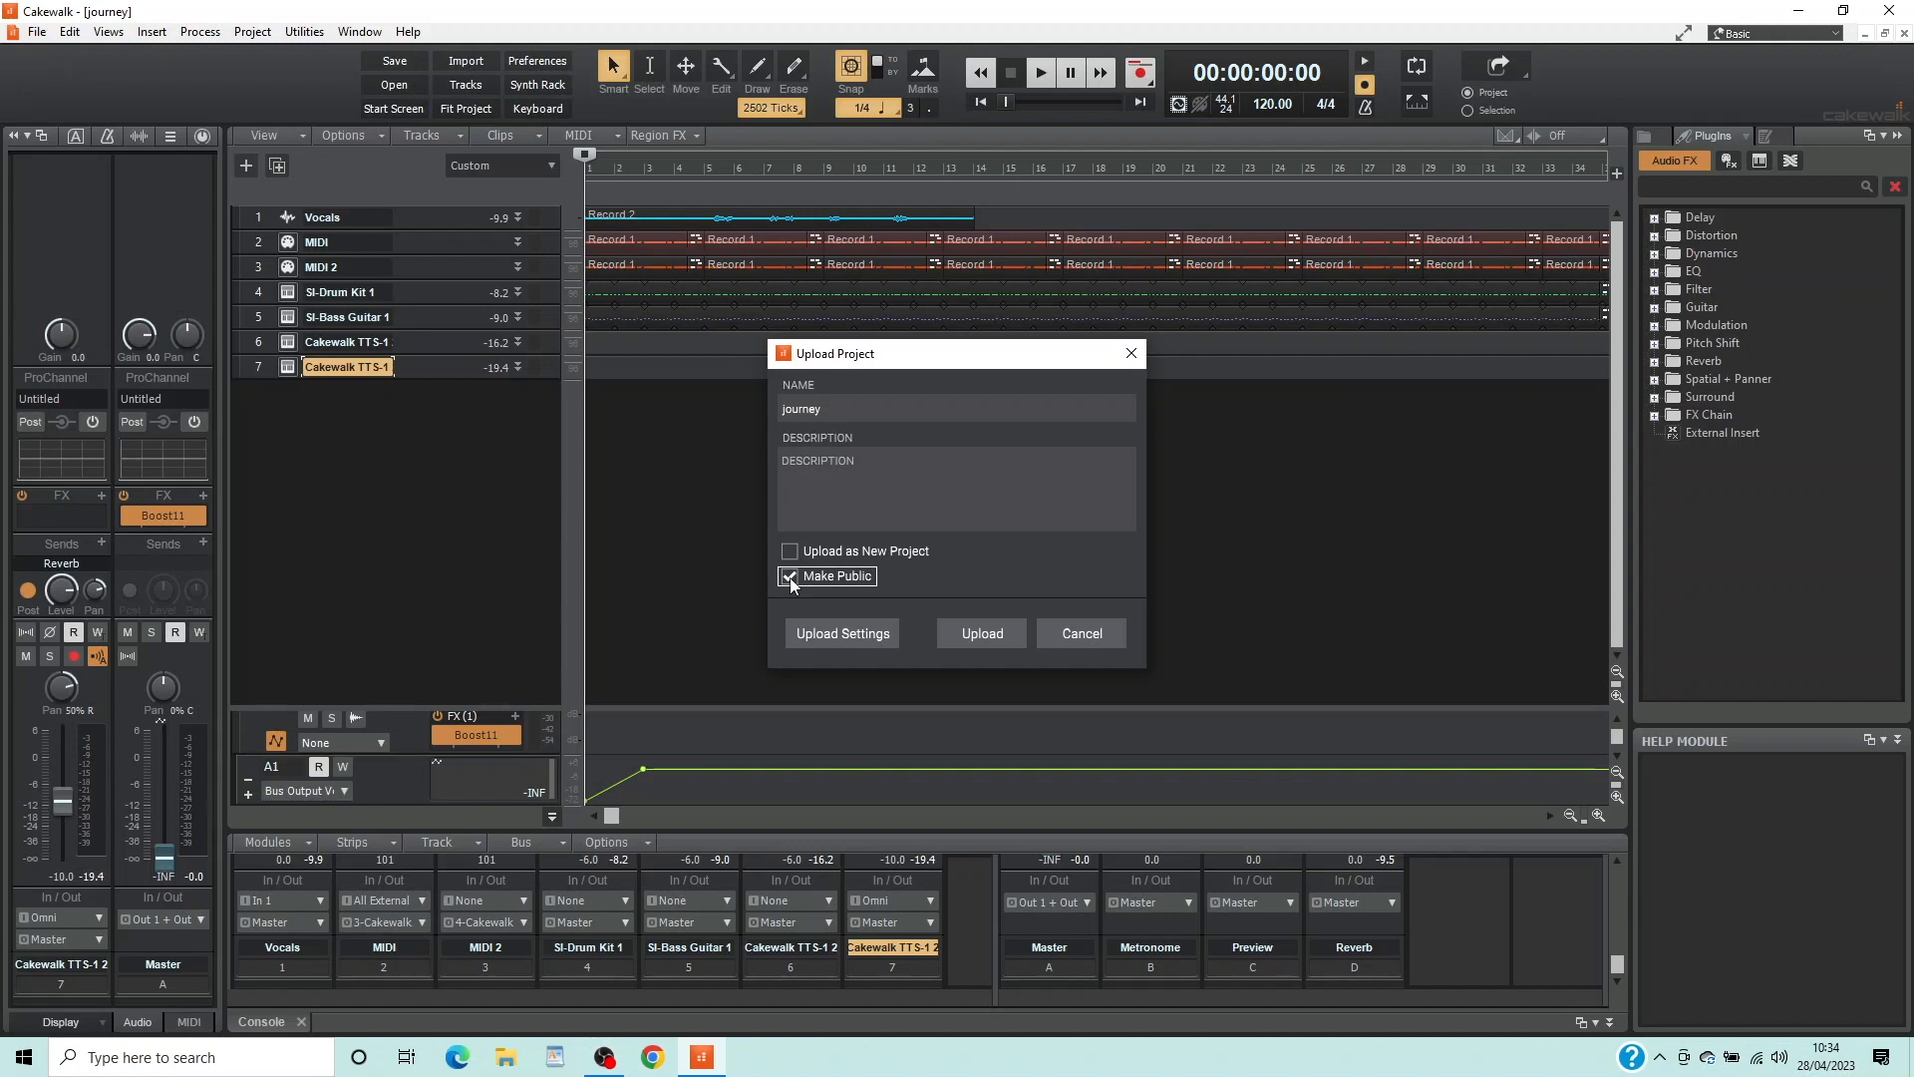
left_click(790, 576)
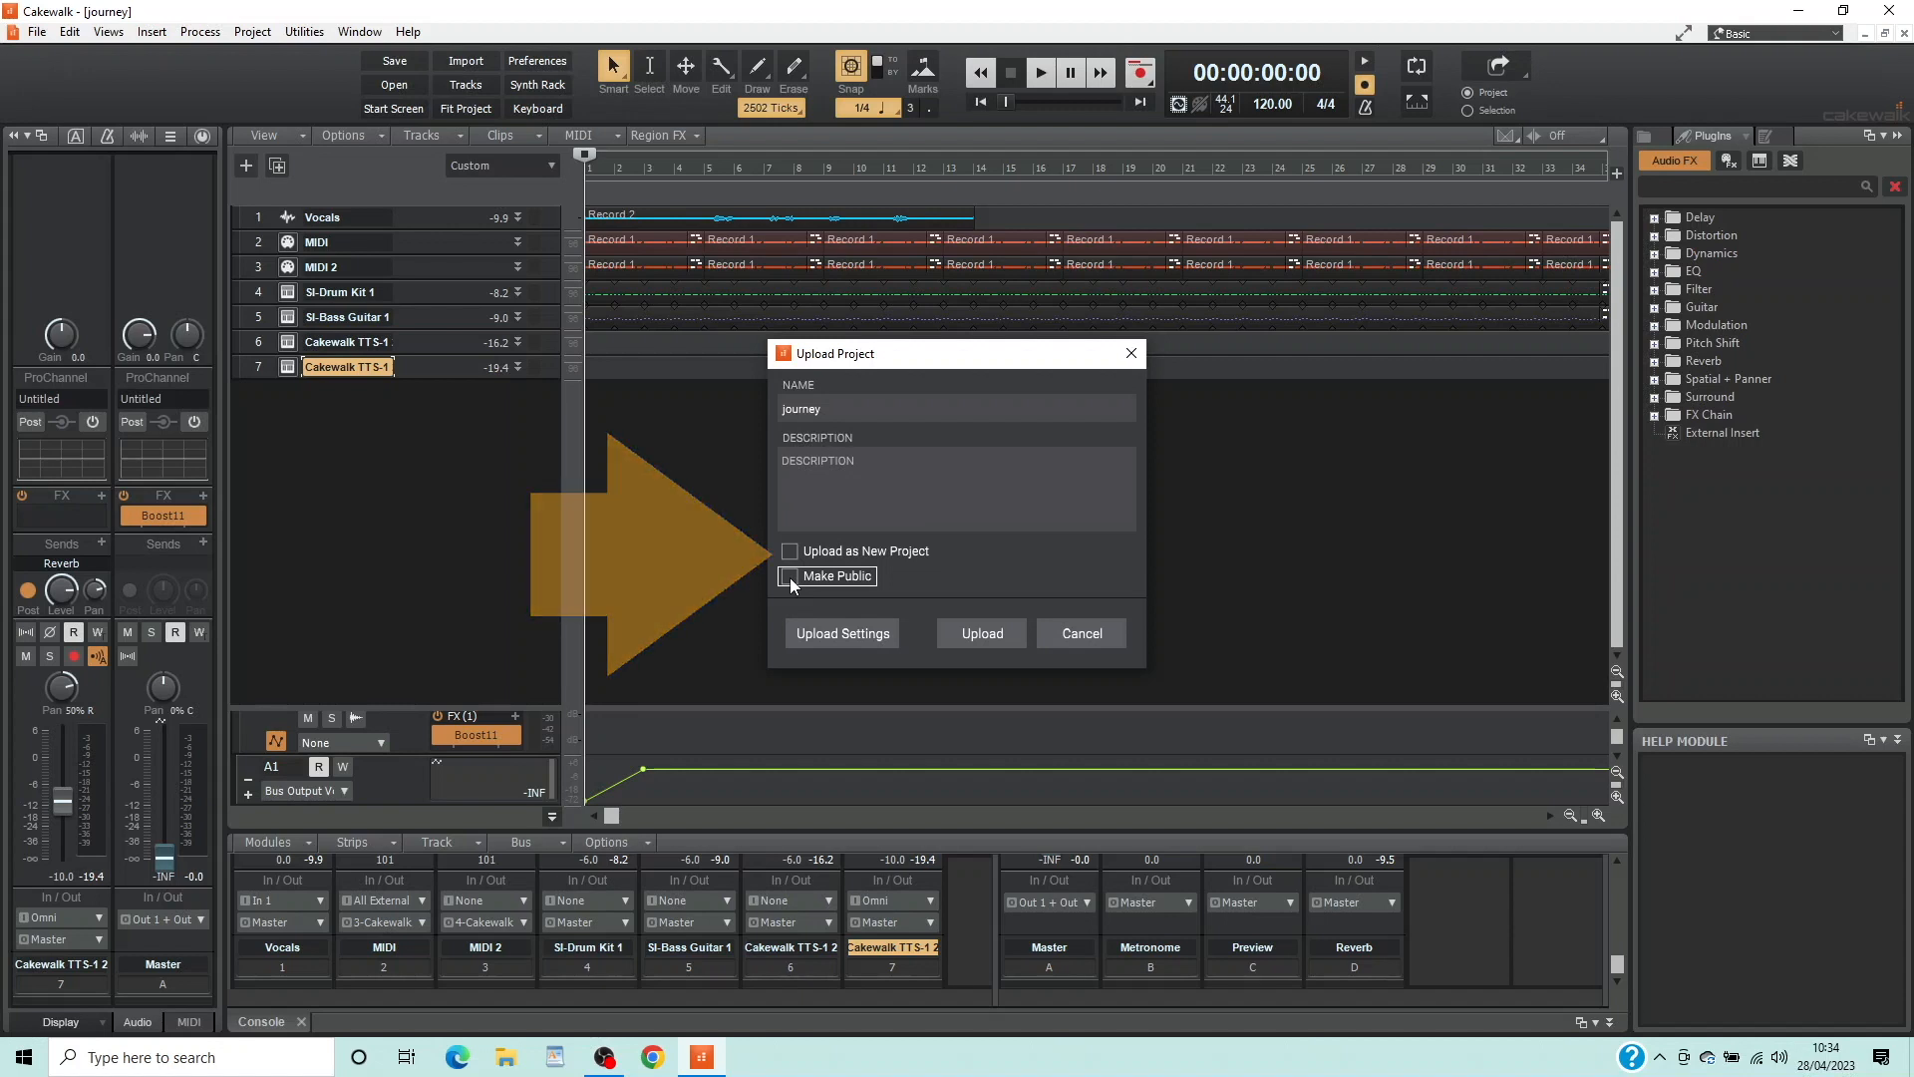
left_click(790, 551)
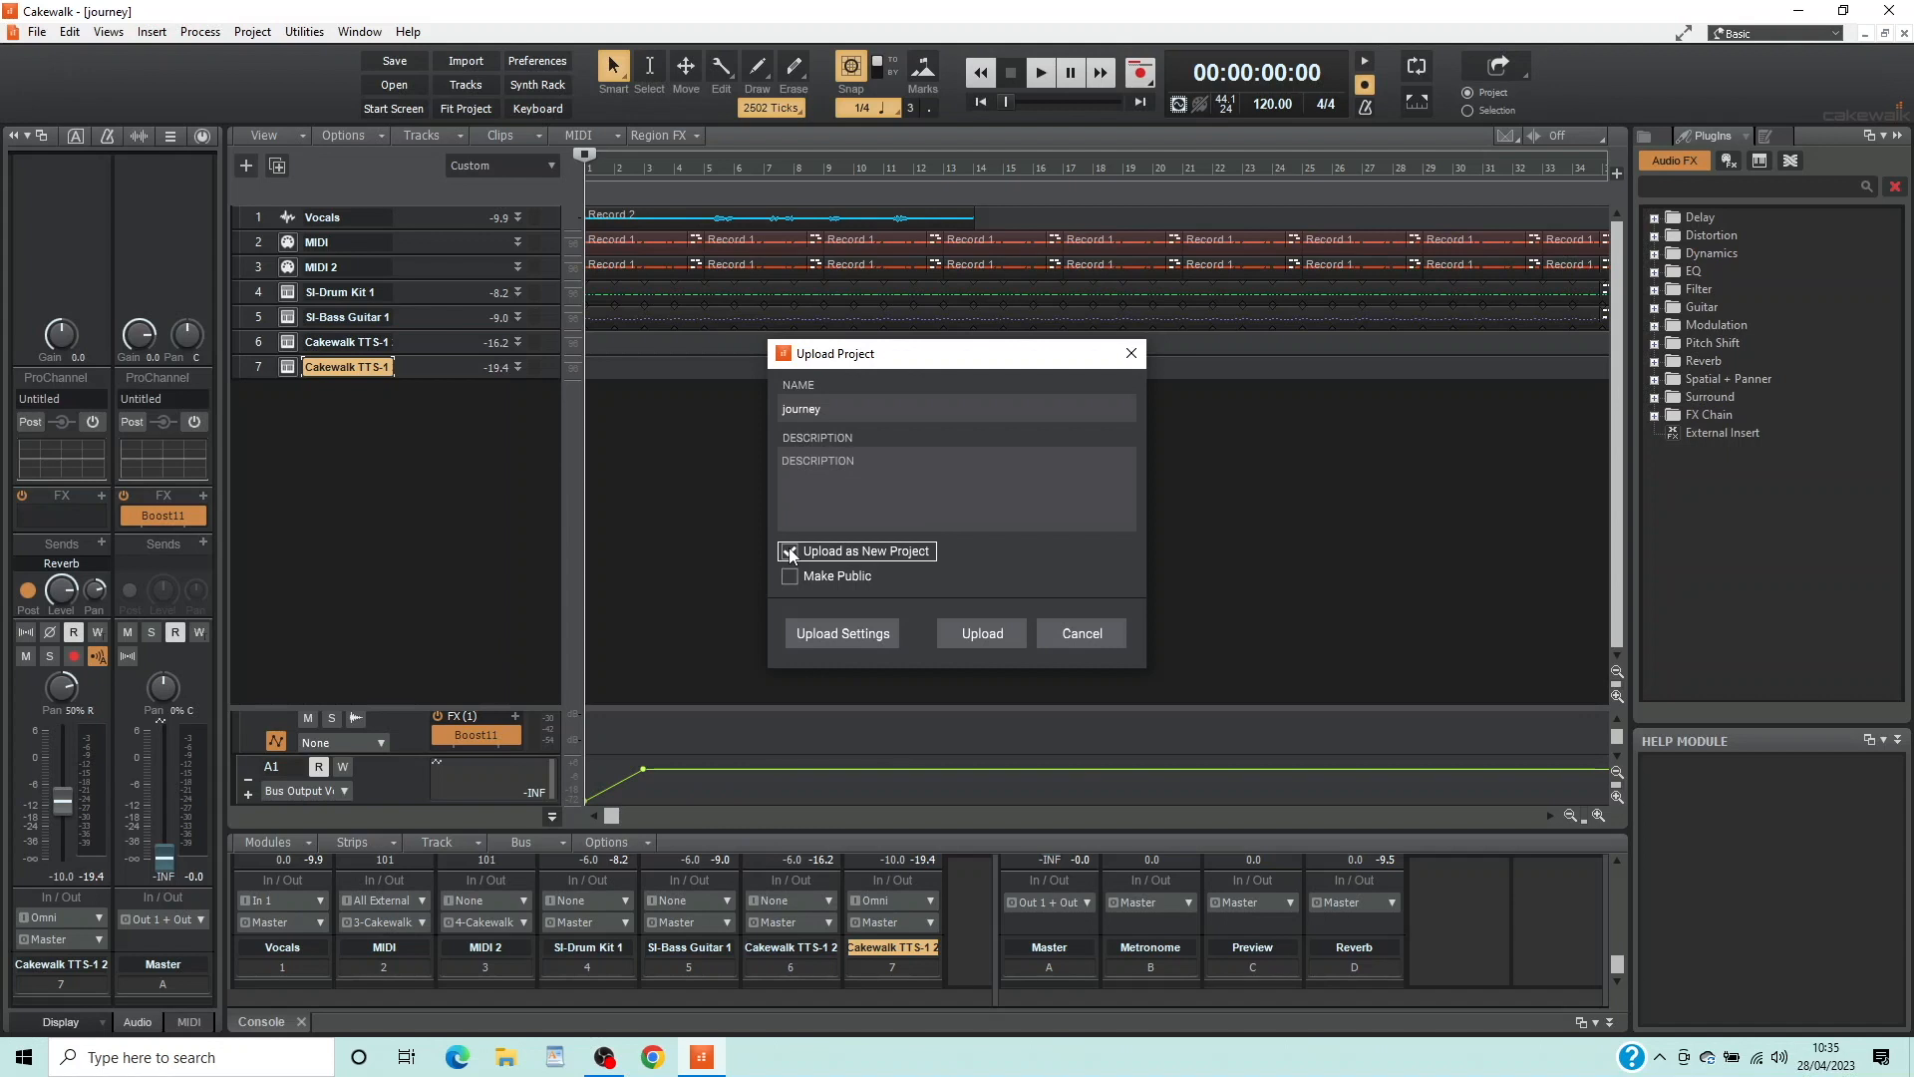
left_click(840, 632)
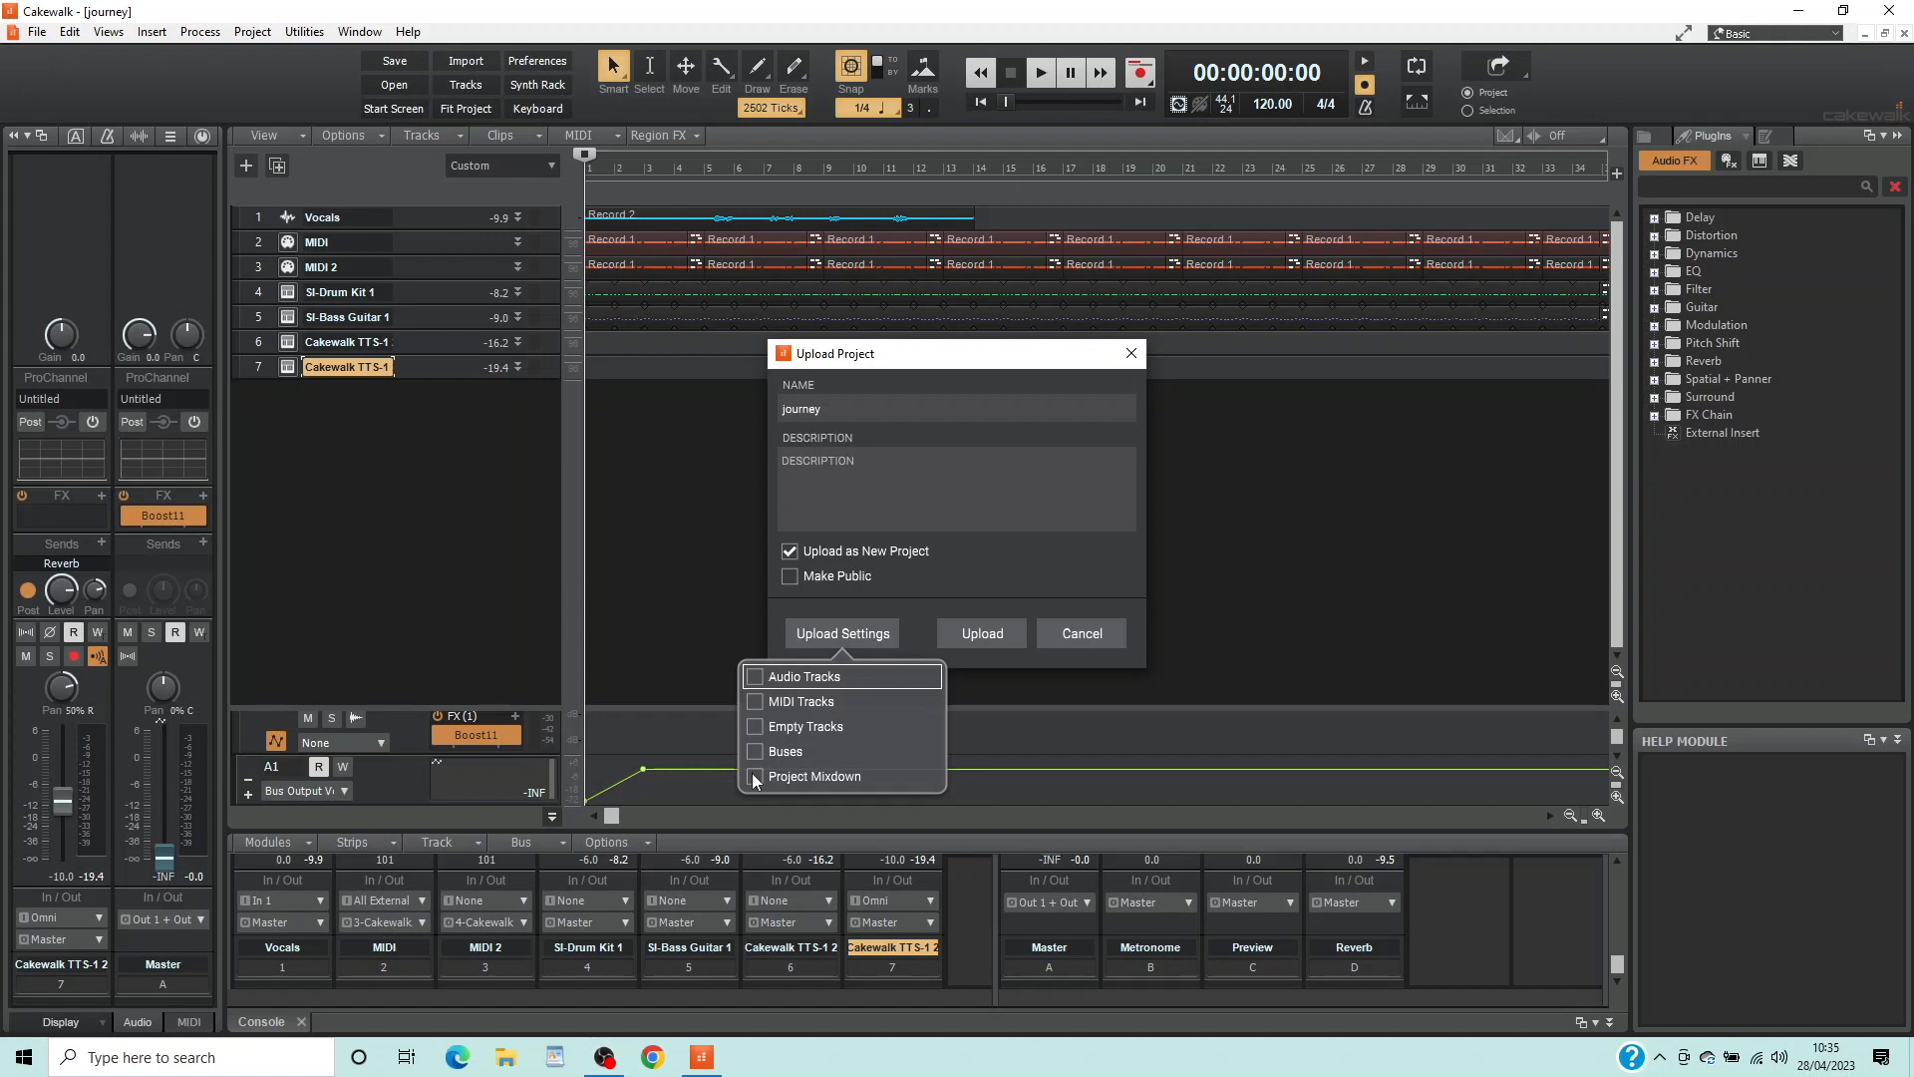
- Include Project Mixdown in the upload settings and close the list
left_click(756, 776)
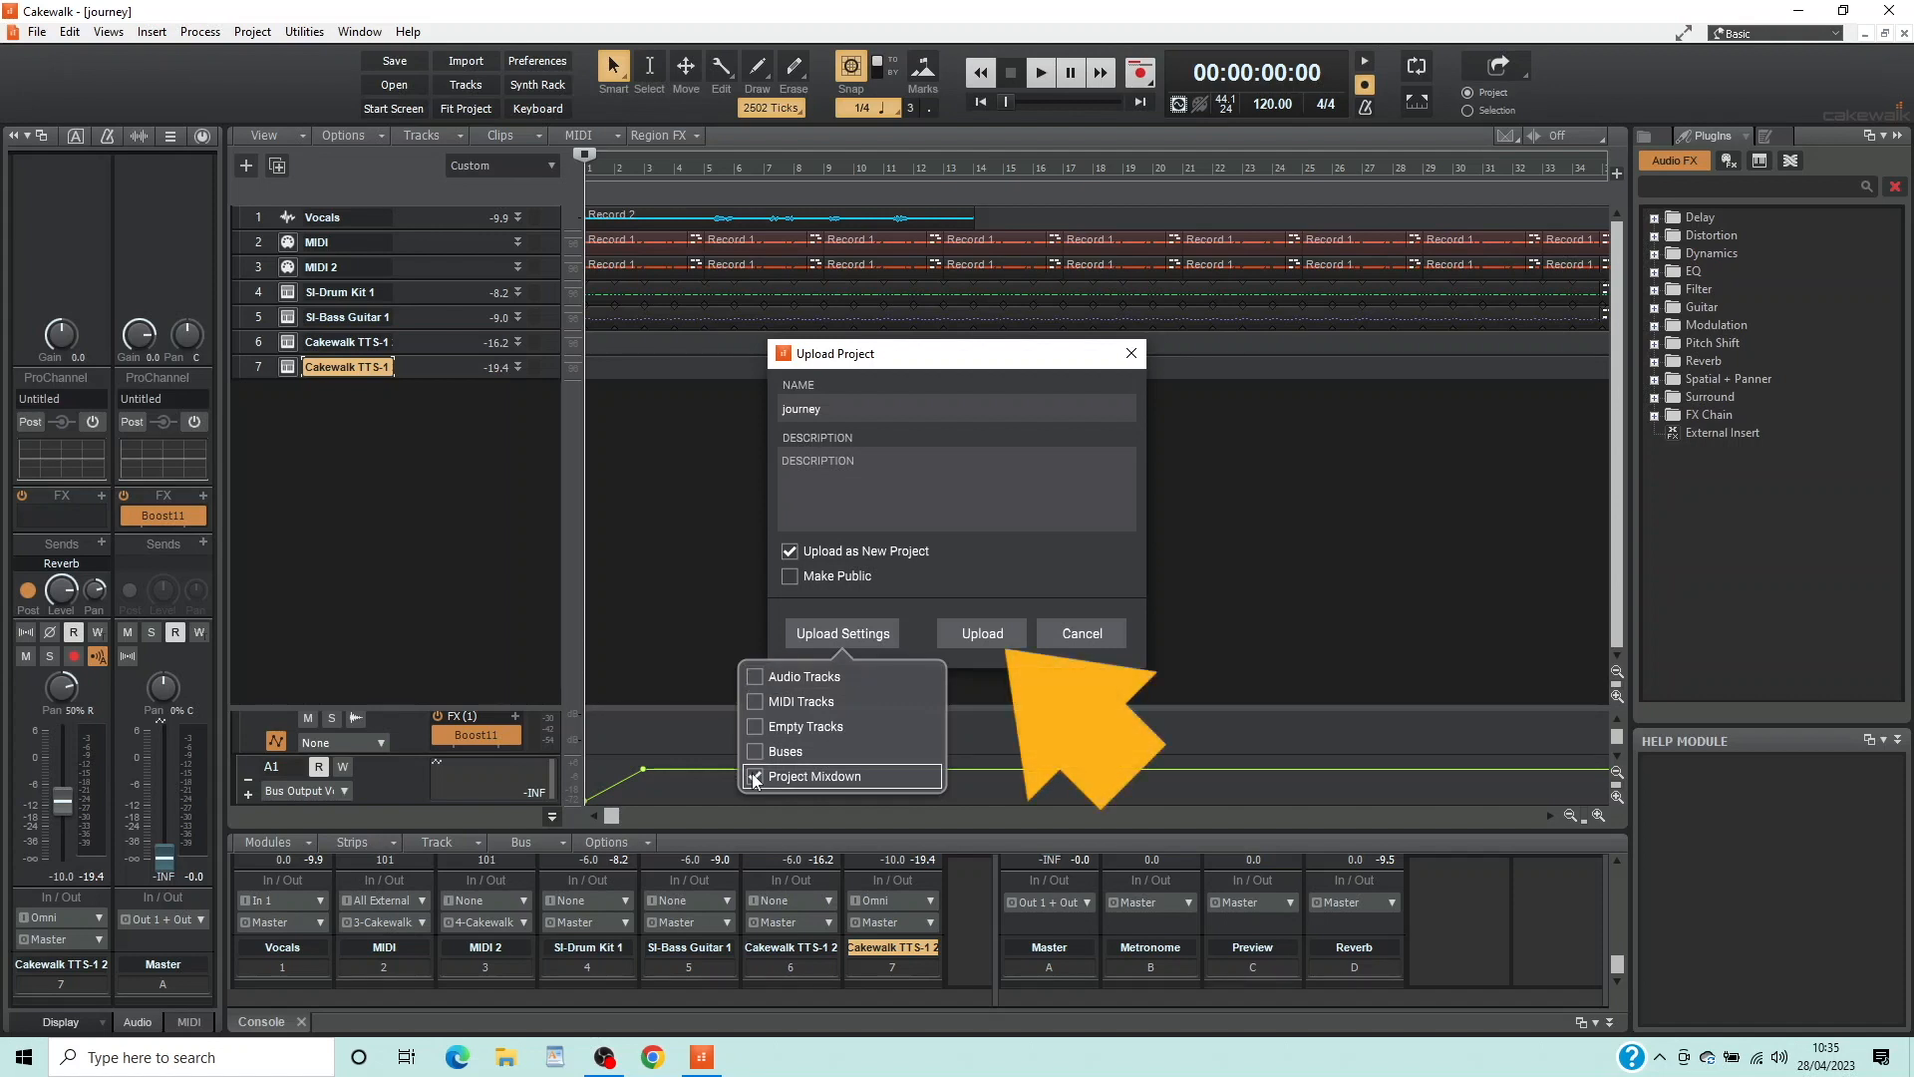
left_click(756, 776)
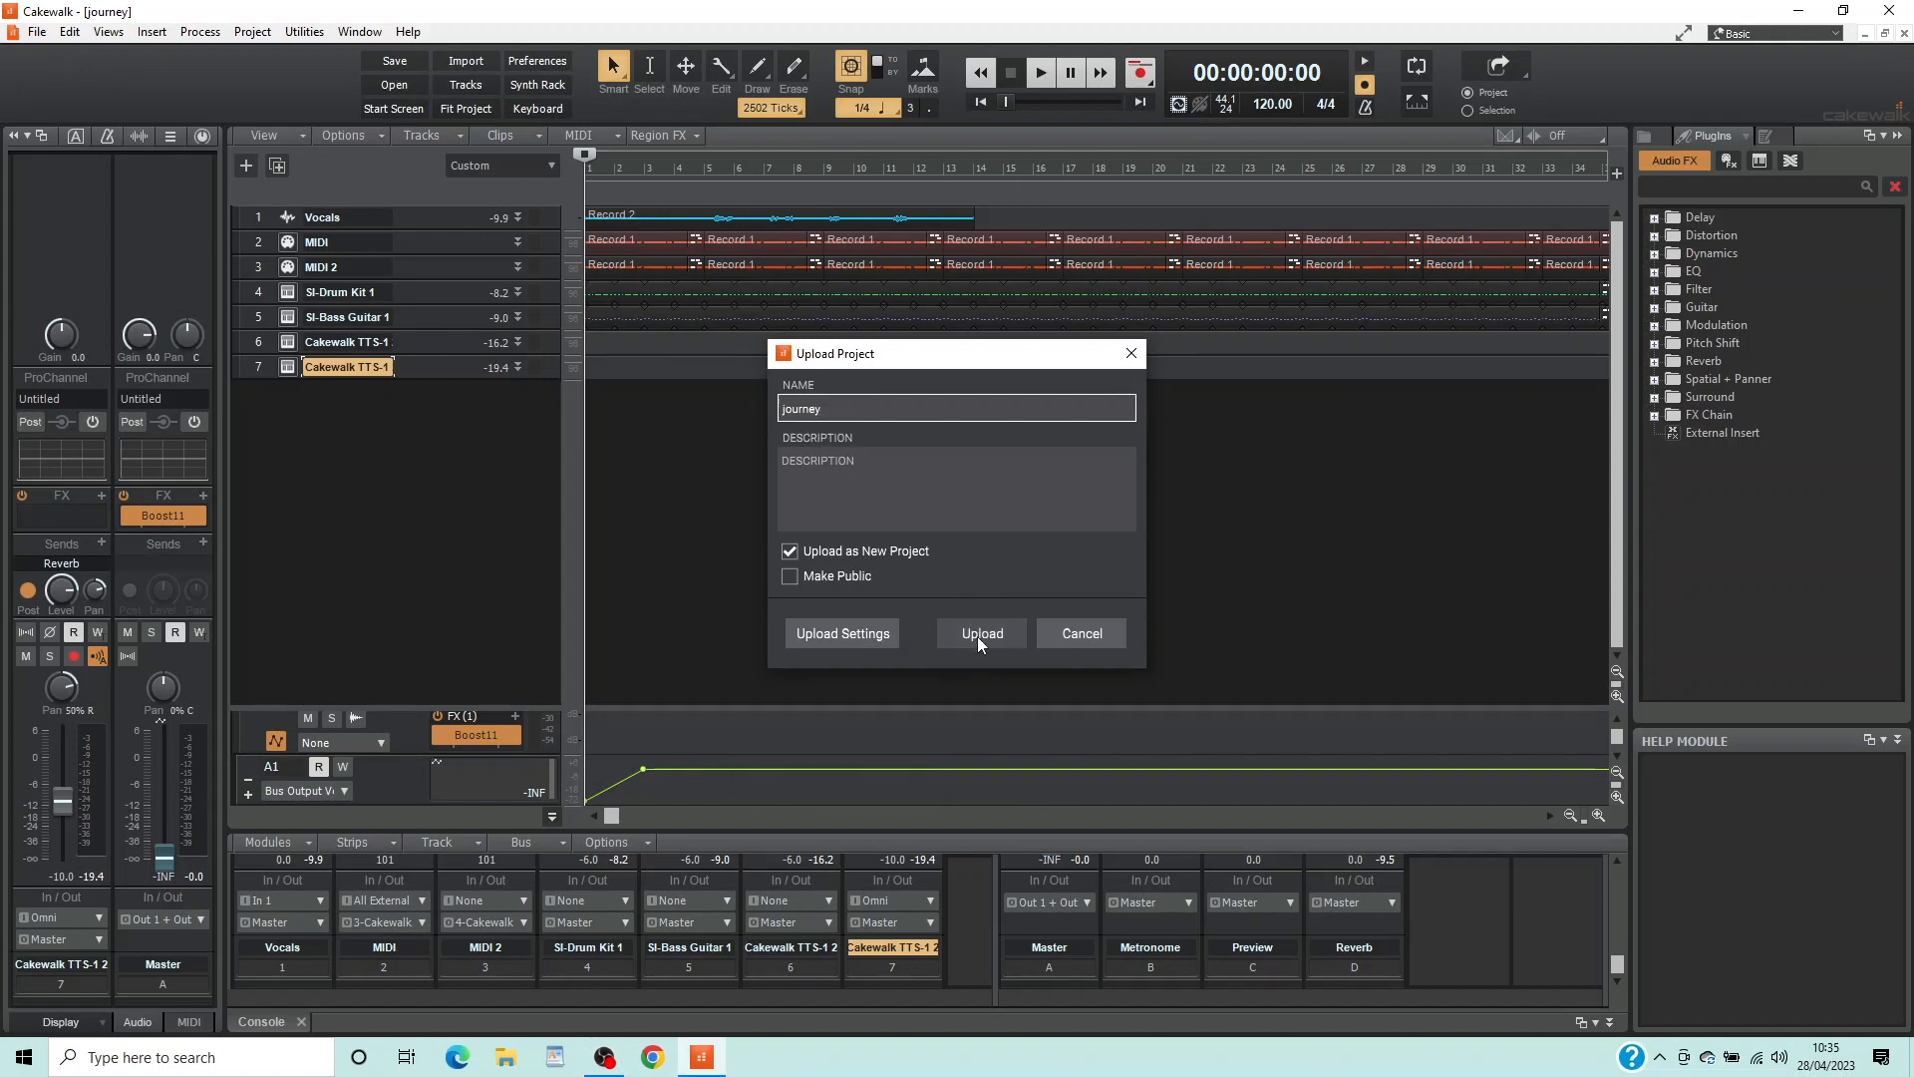
- Upload journey to BandLab and wait for the Upload Complete notification
left_click(979, 633)
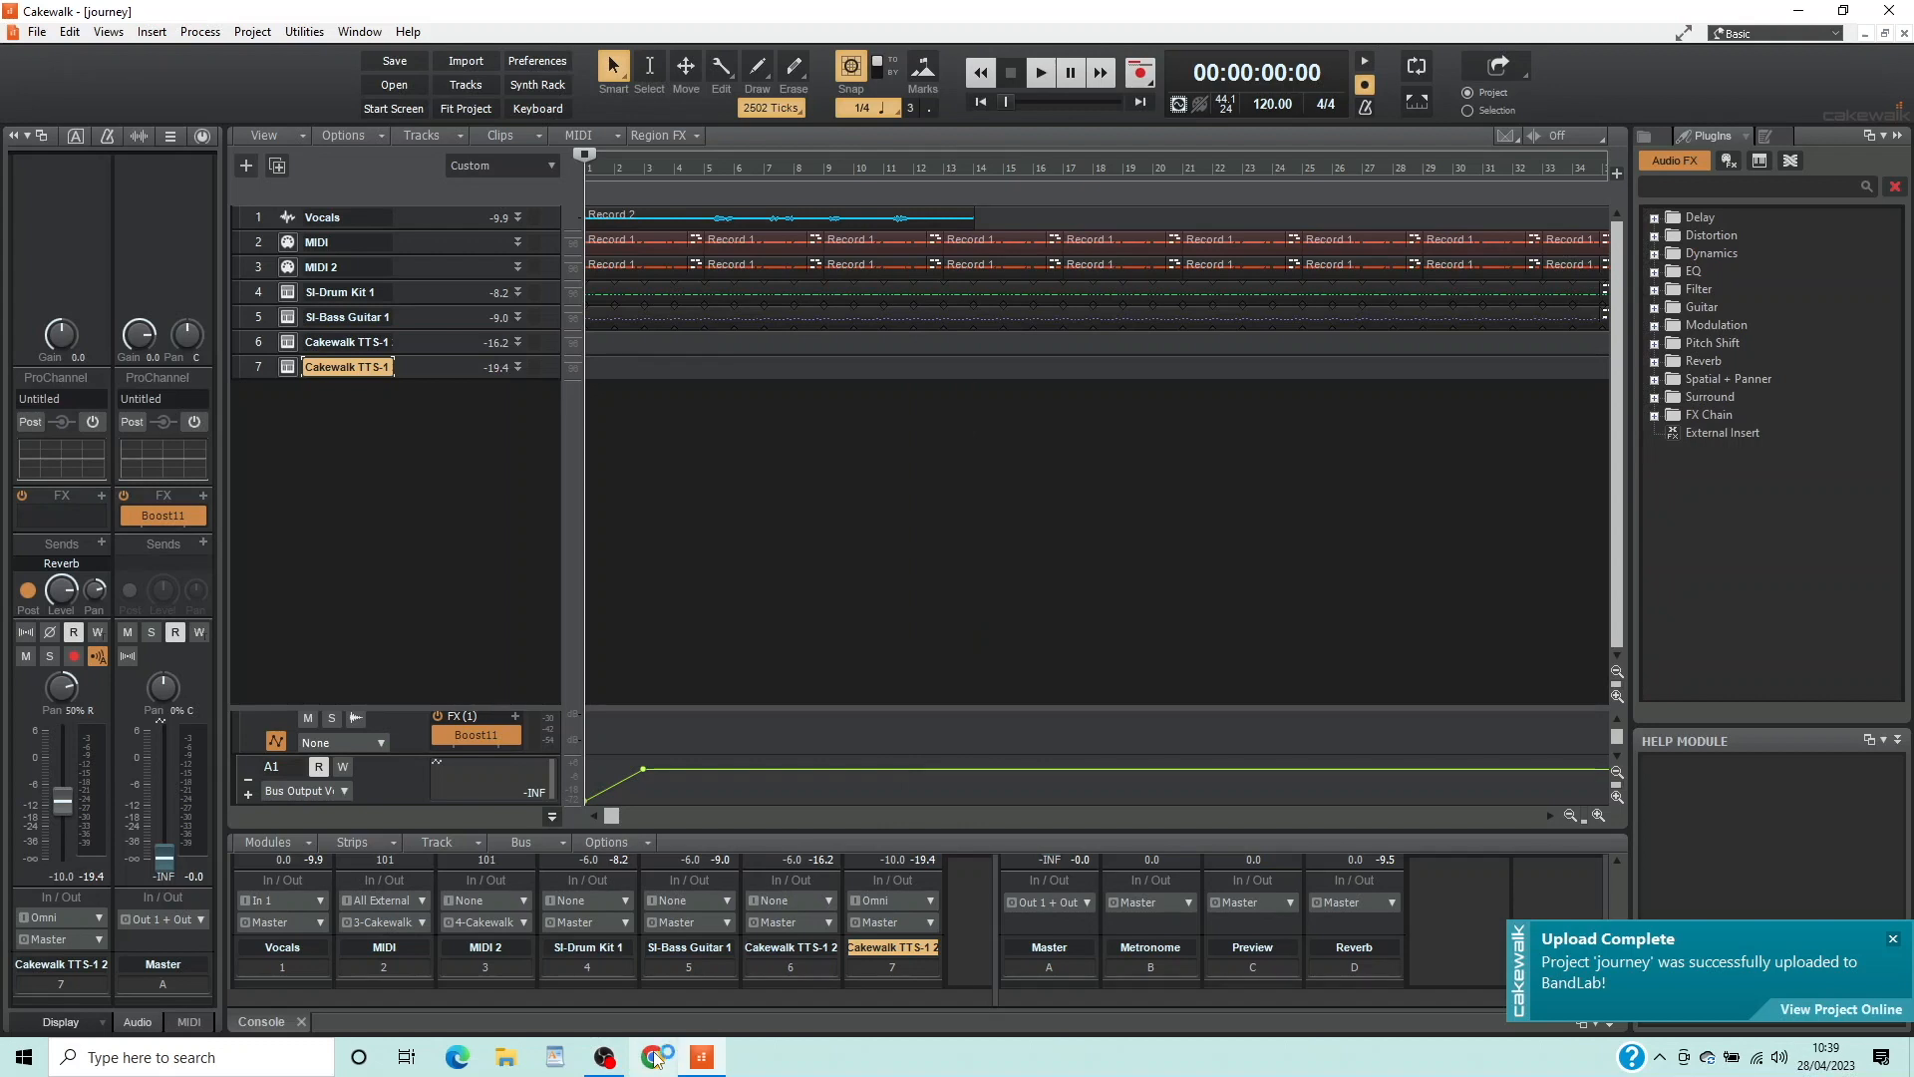
- Go to the BandLab website in Chrome and open the private journey project page
left_click(652, 1057)
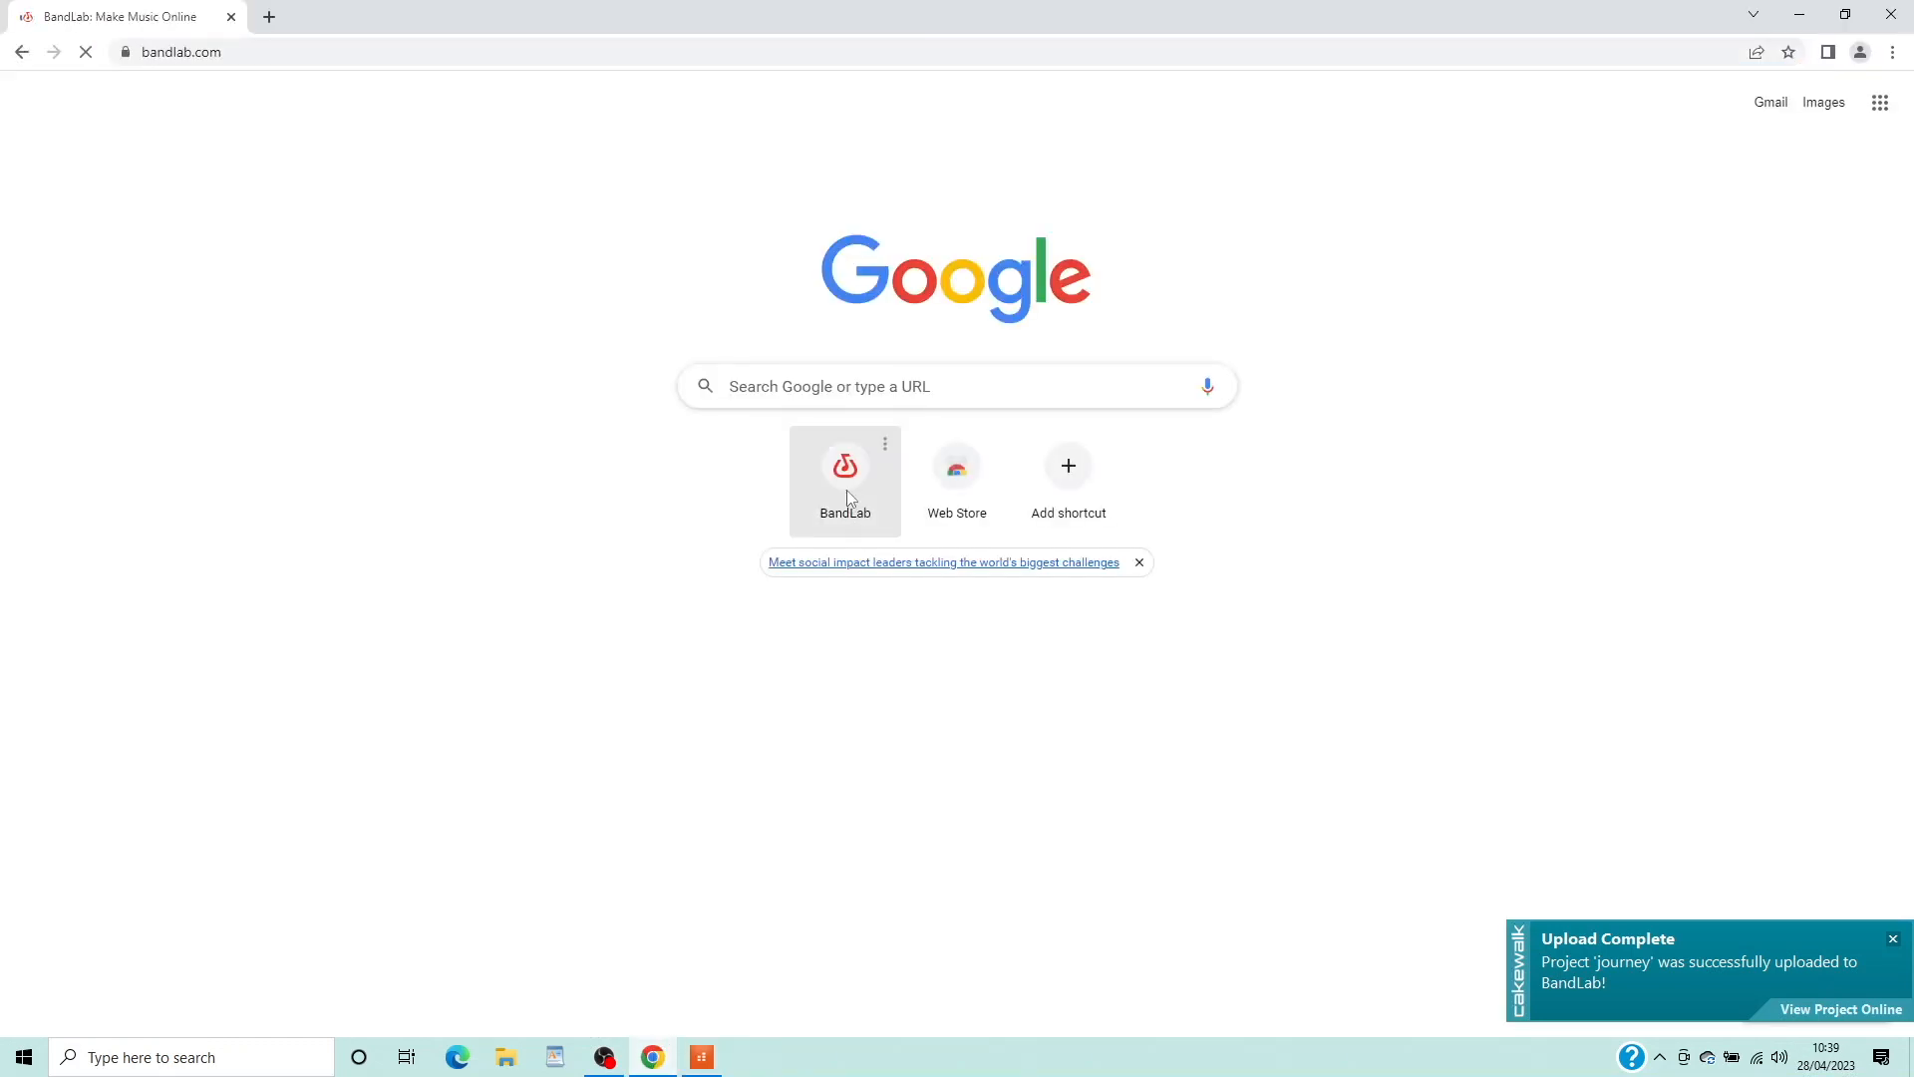
left_click(845, 464)
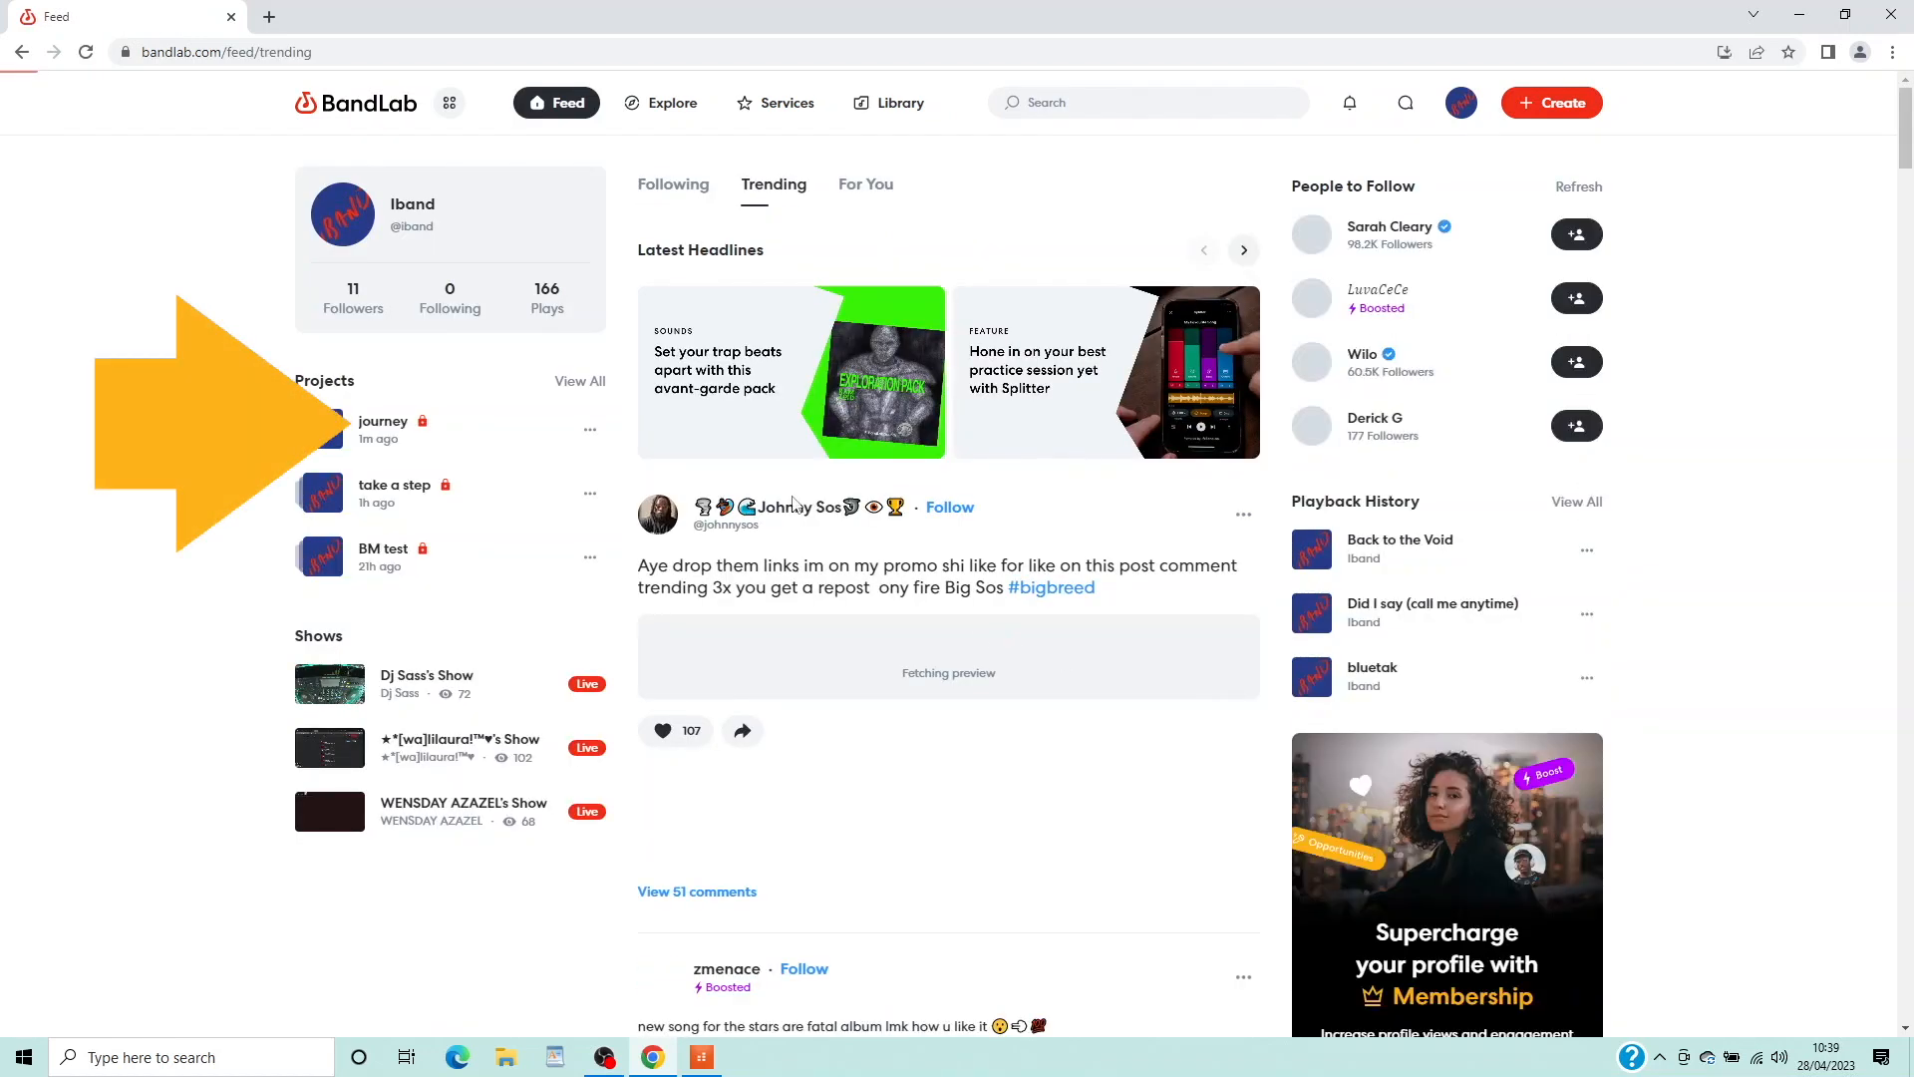
left_click(383, 421)
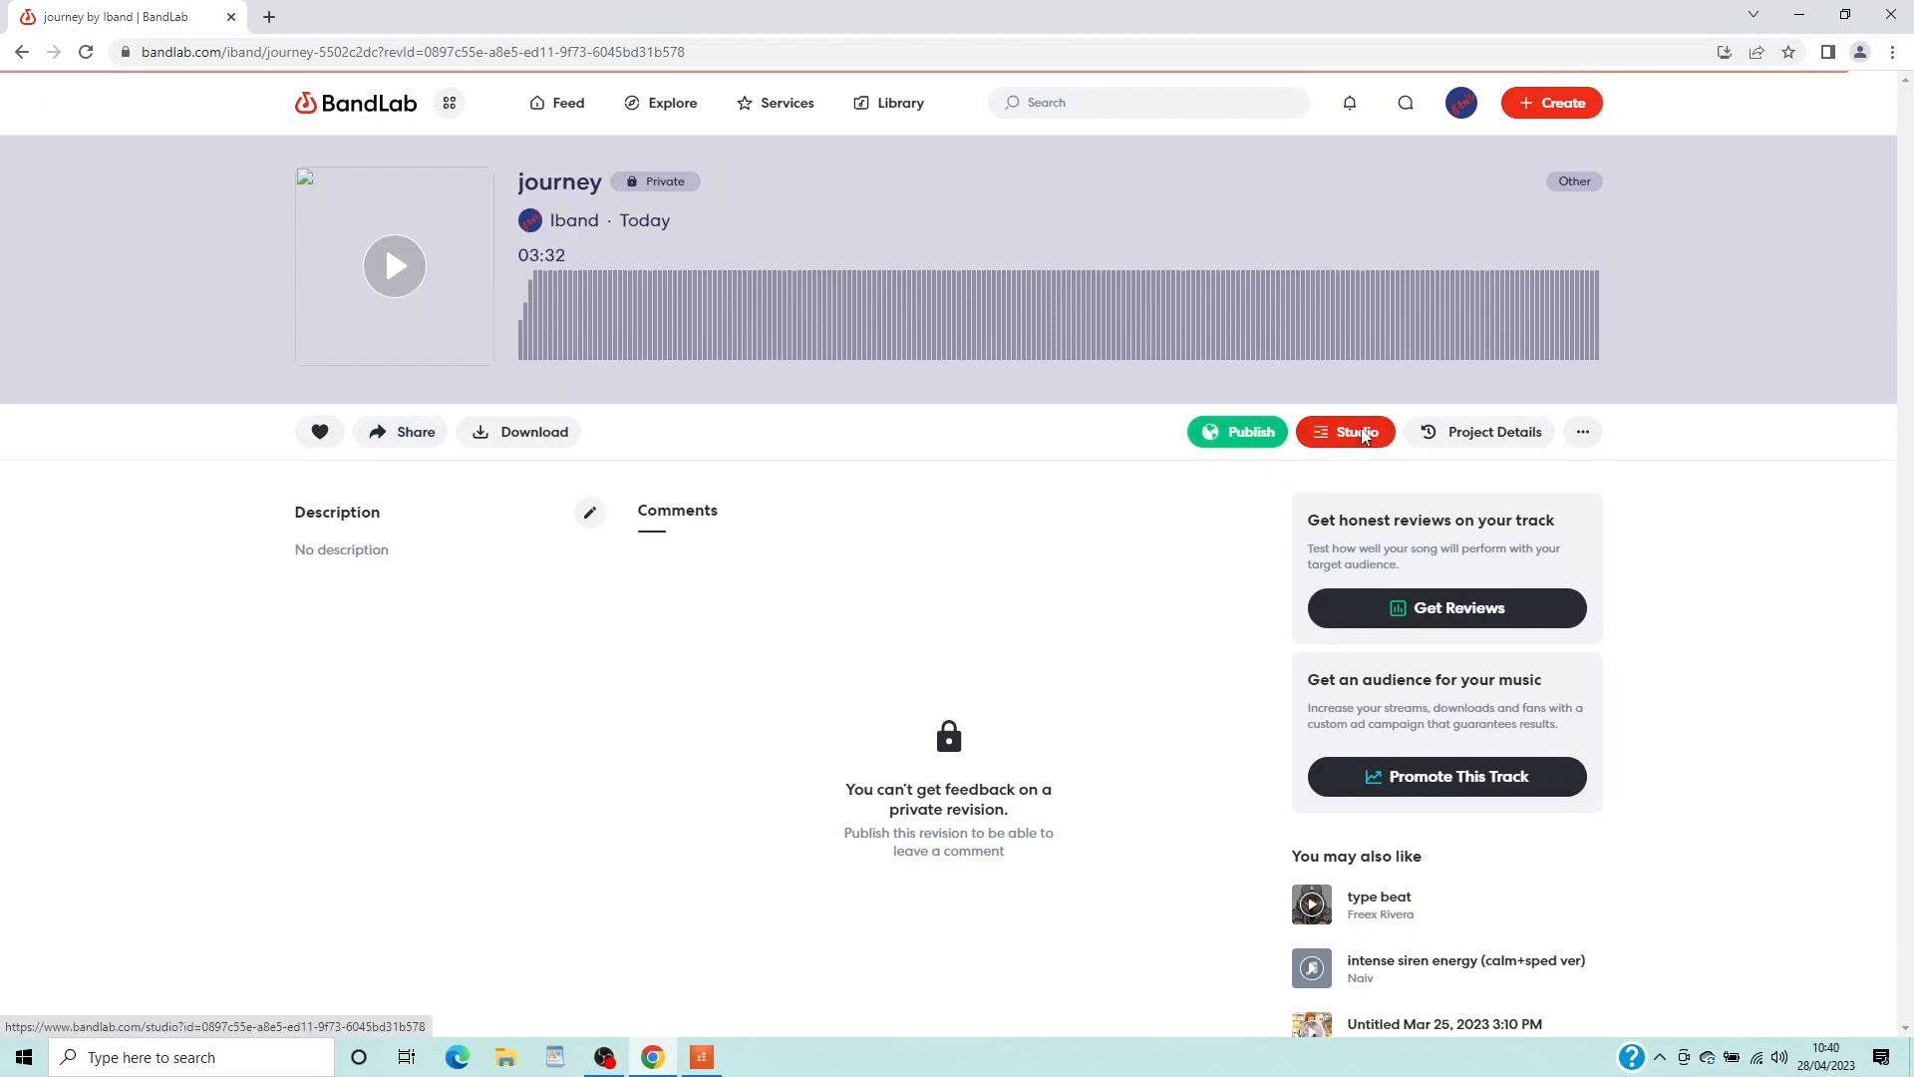
- Open journey in BandLab's web Studio and play its single mixdown track
left_click(1346, 431)
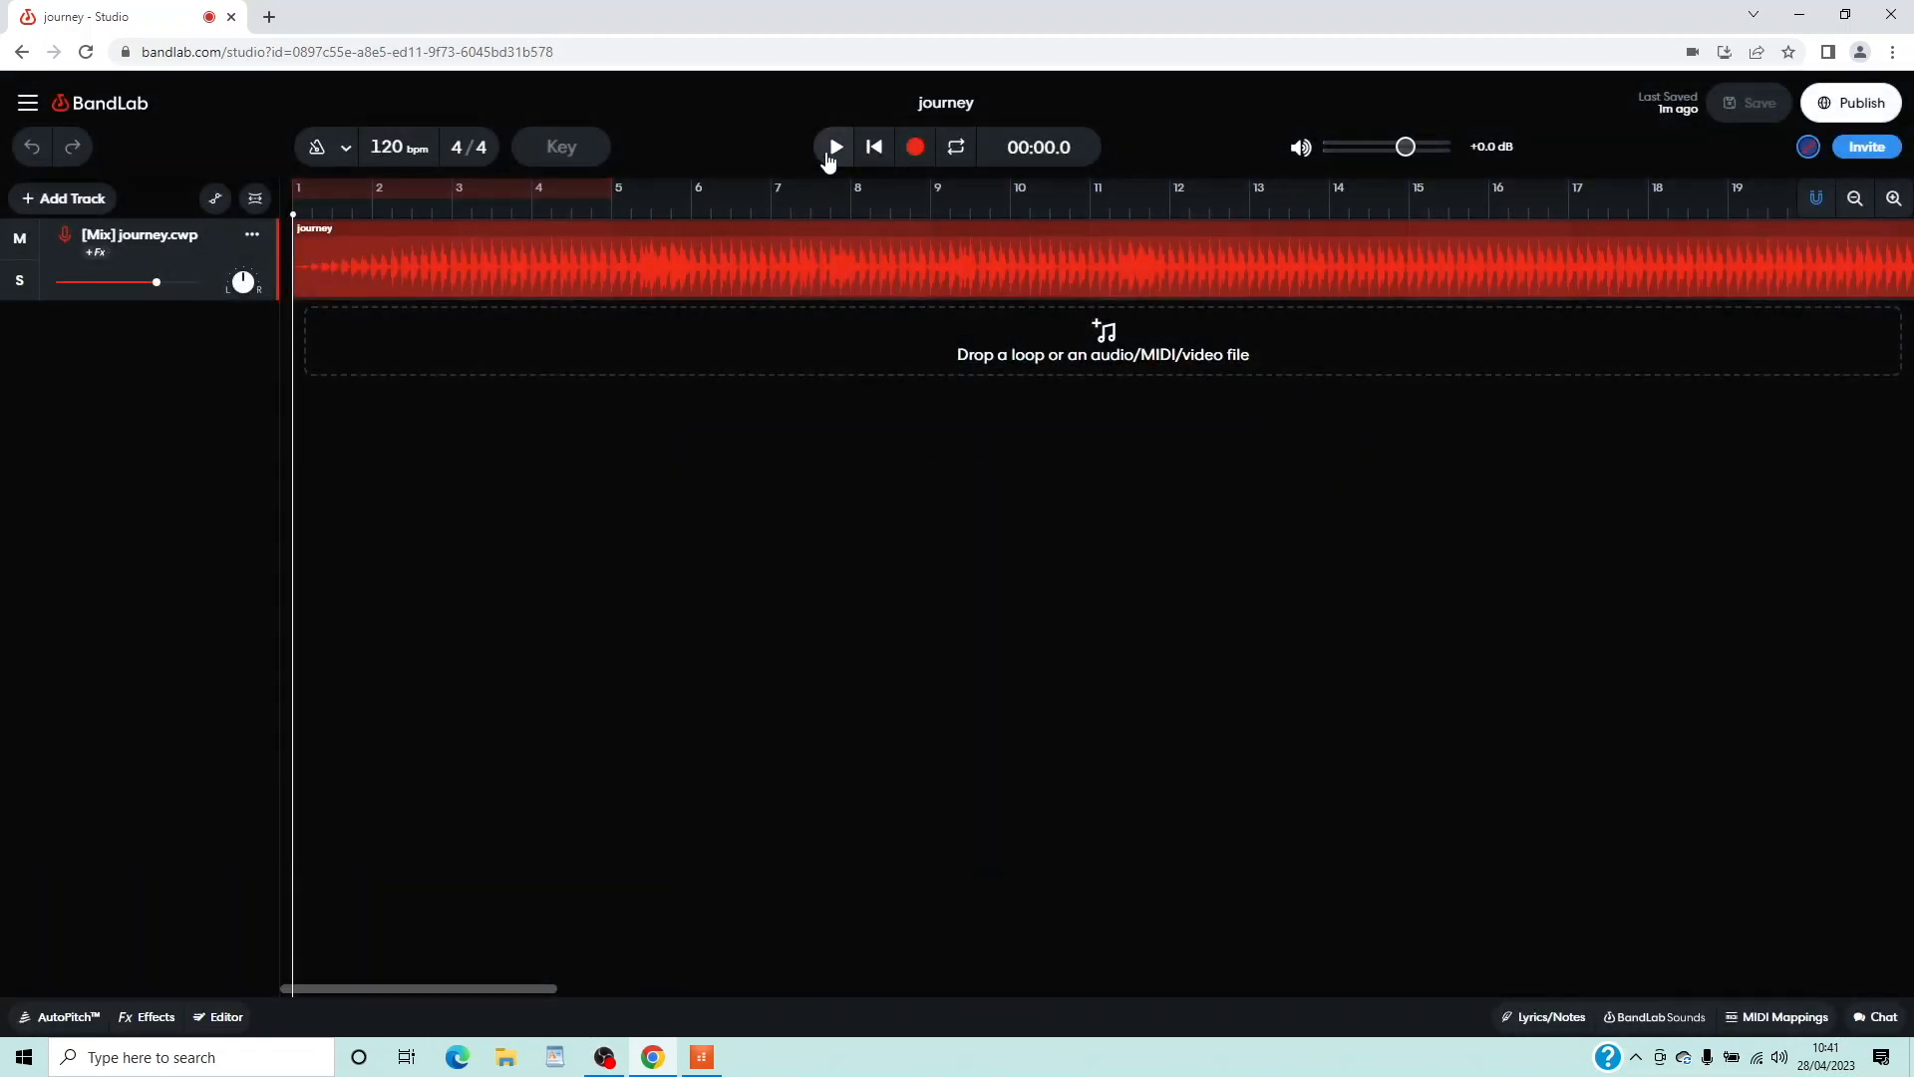
left_click(835, 145)
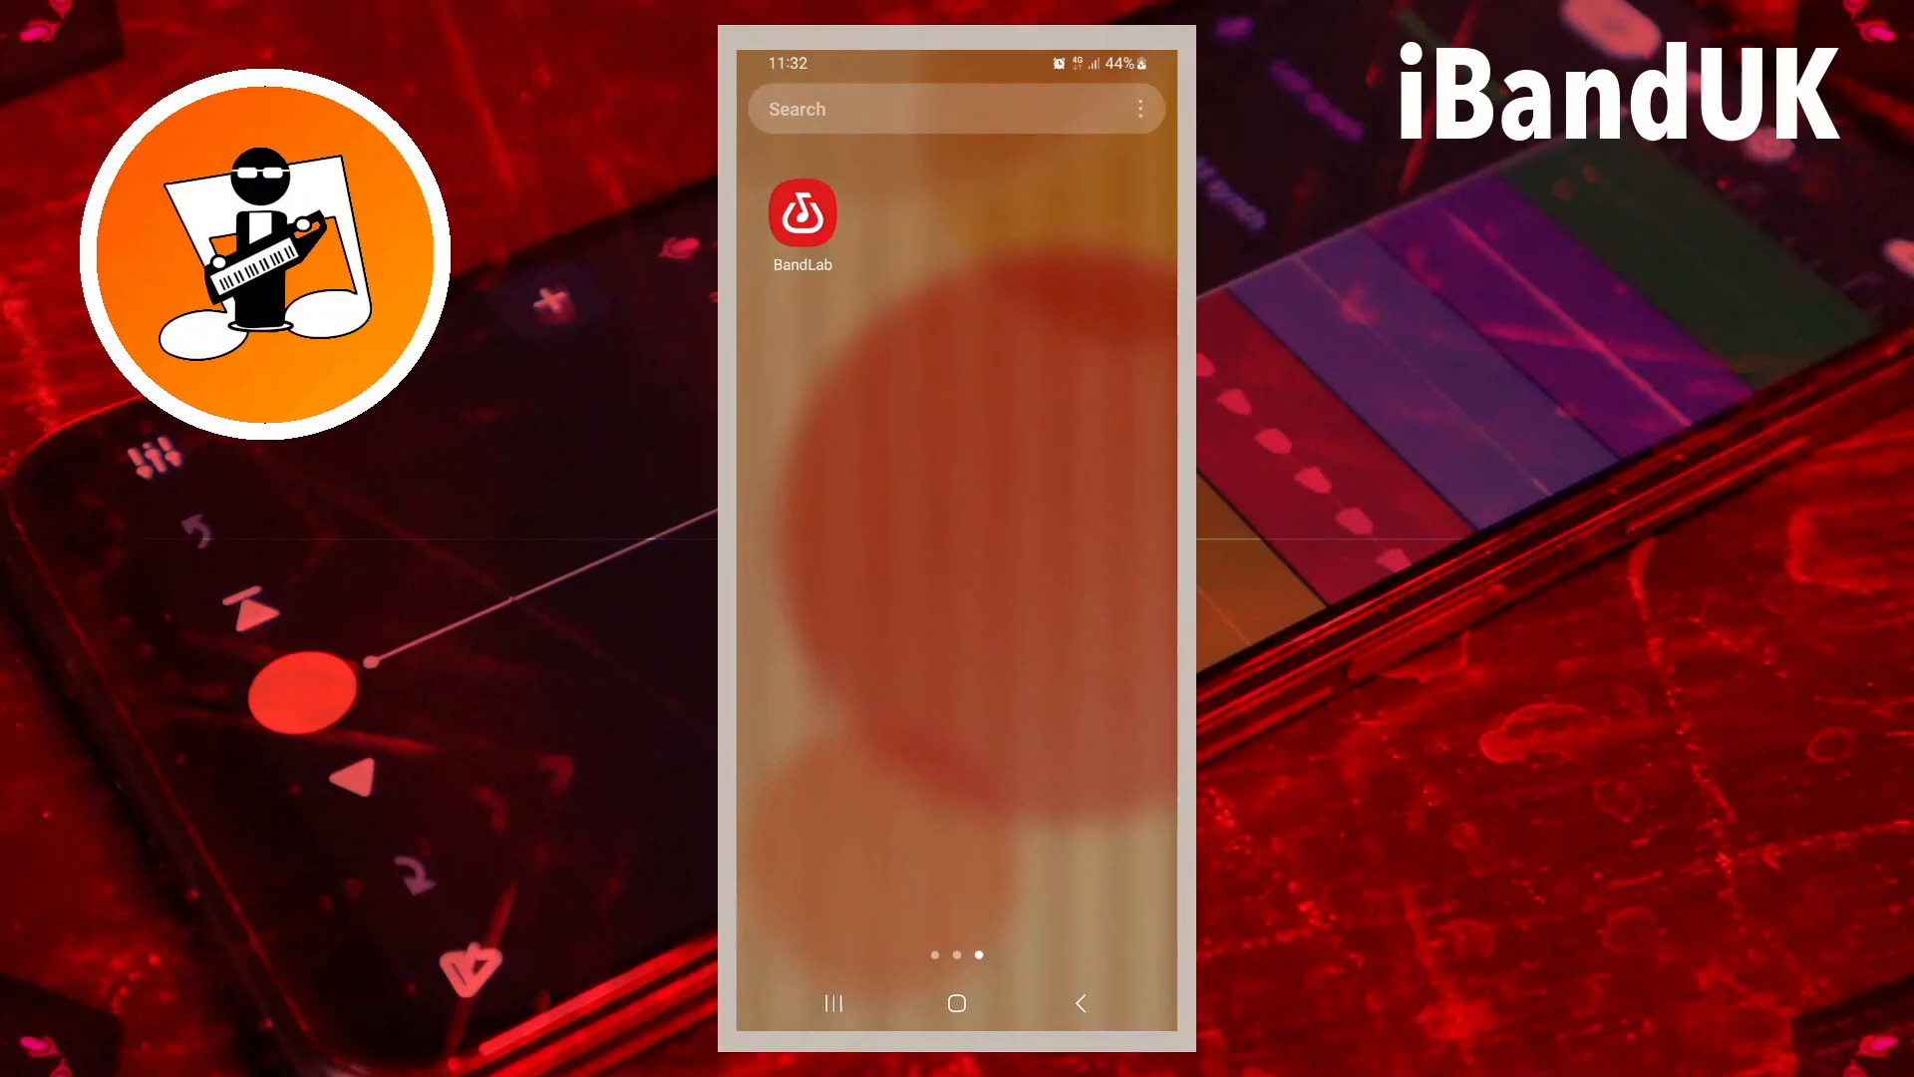
- Launch the BandLab app, find journey in the Library and open it in the mobile Studio
left_click(802, 211)
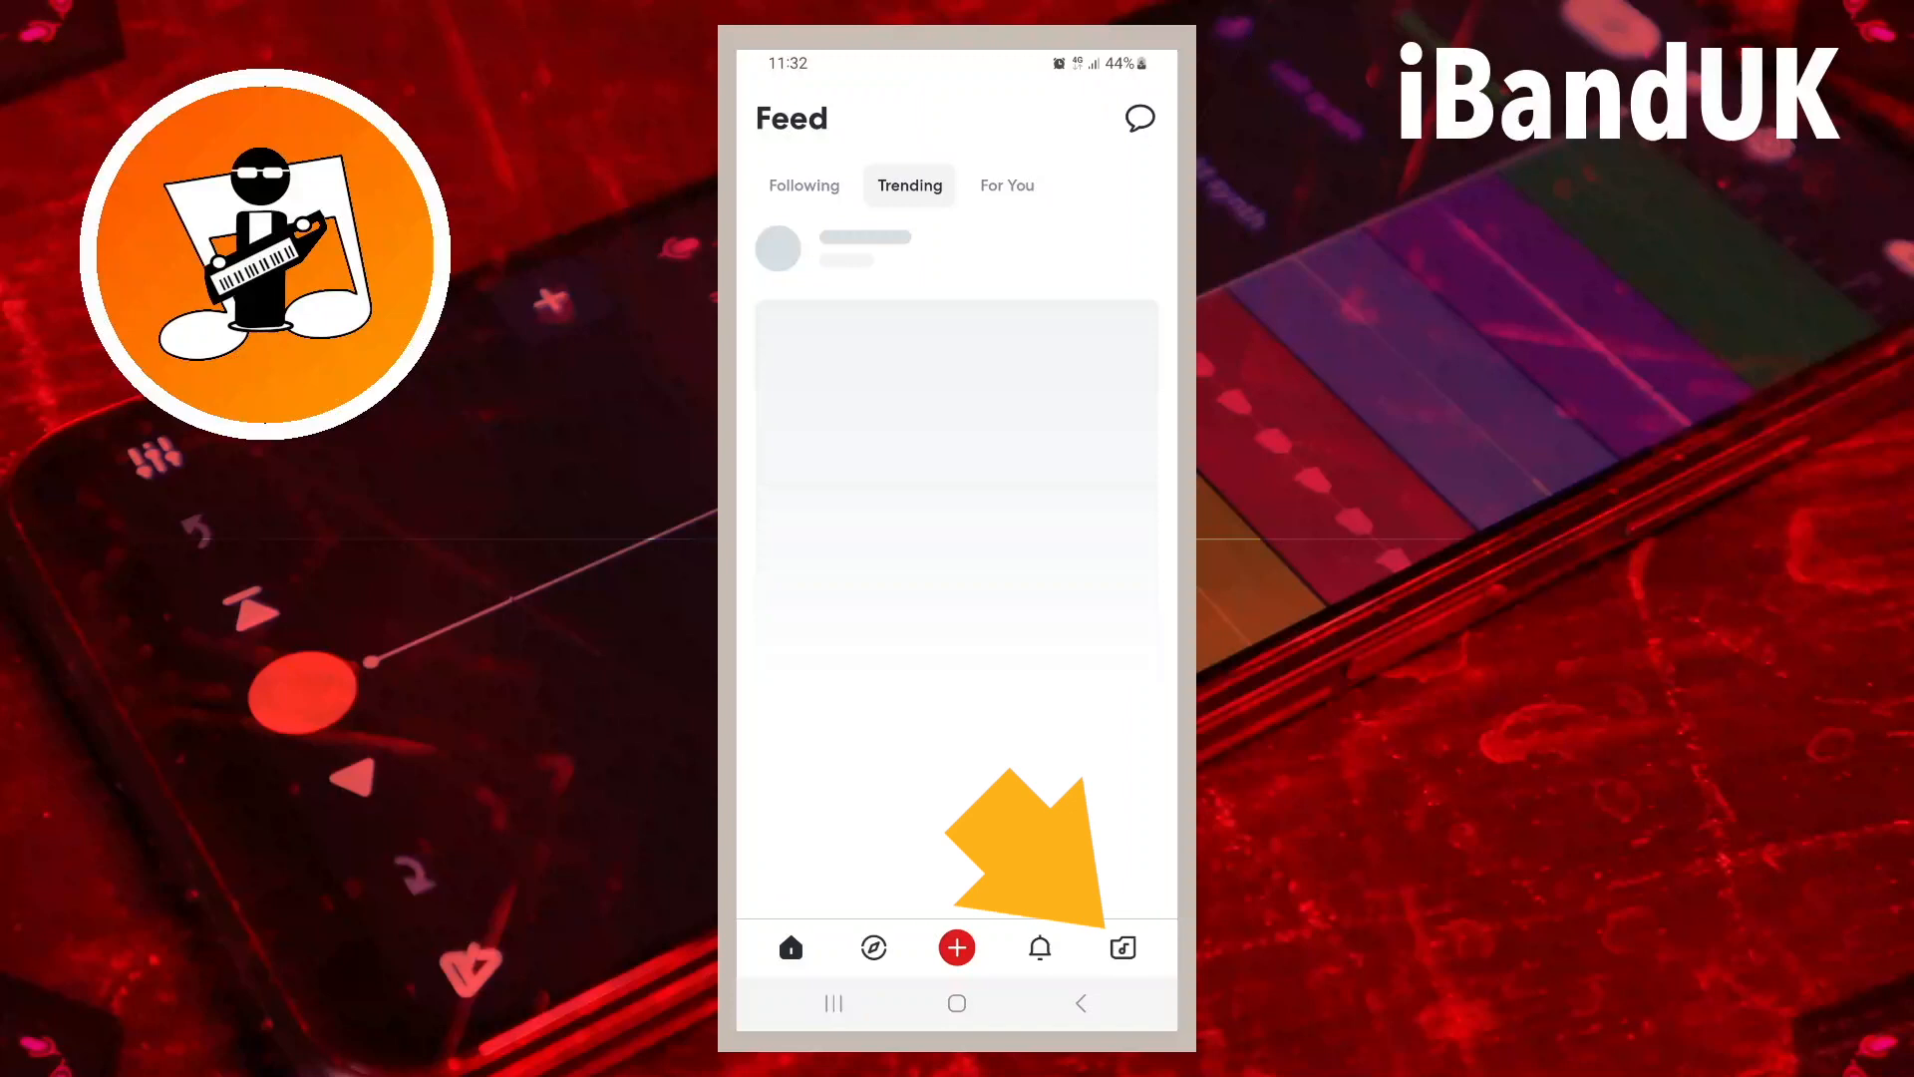
left_click(1121, 947)
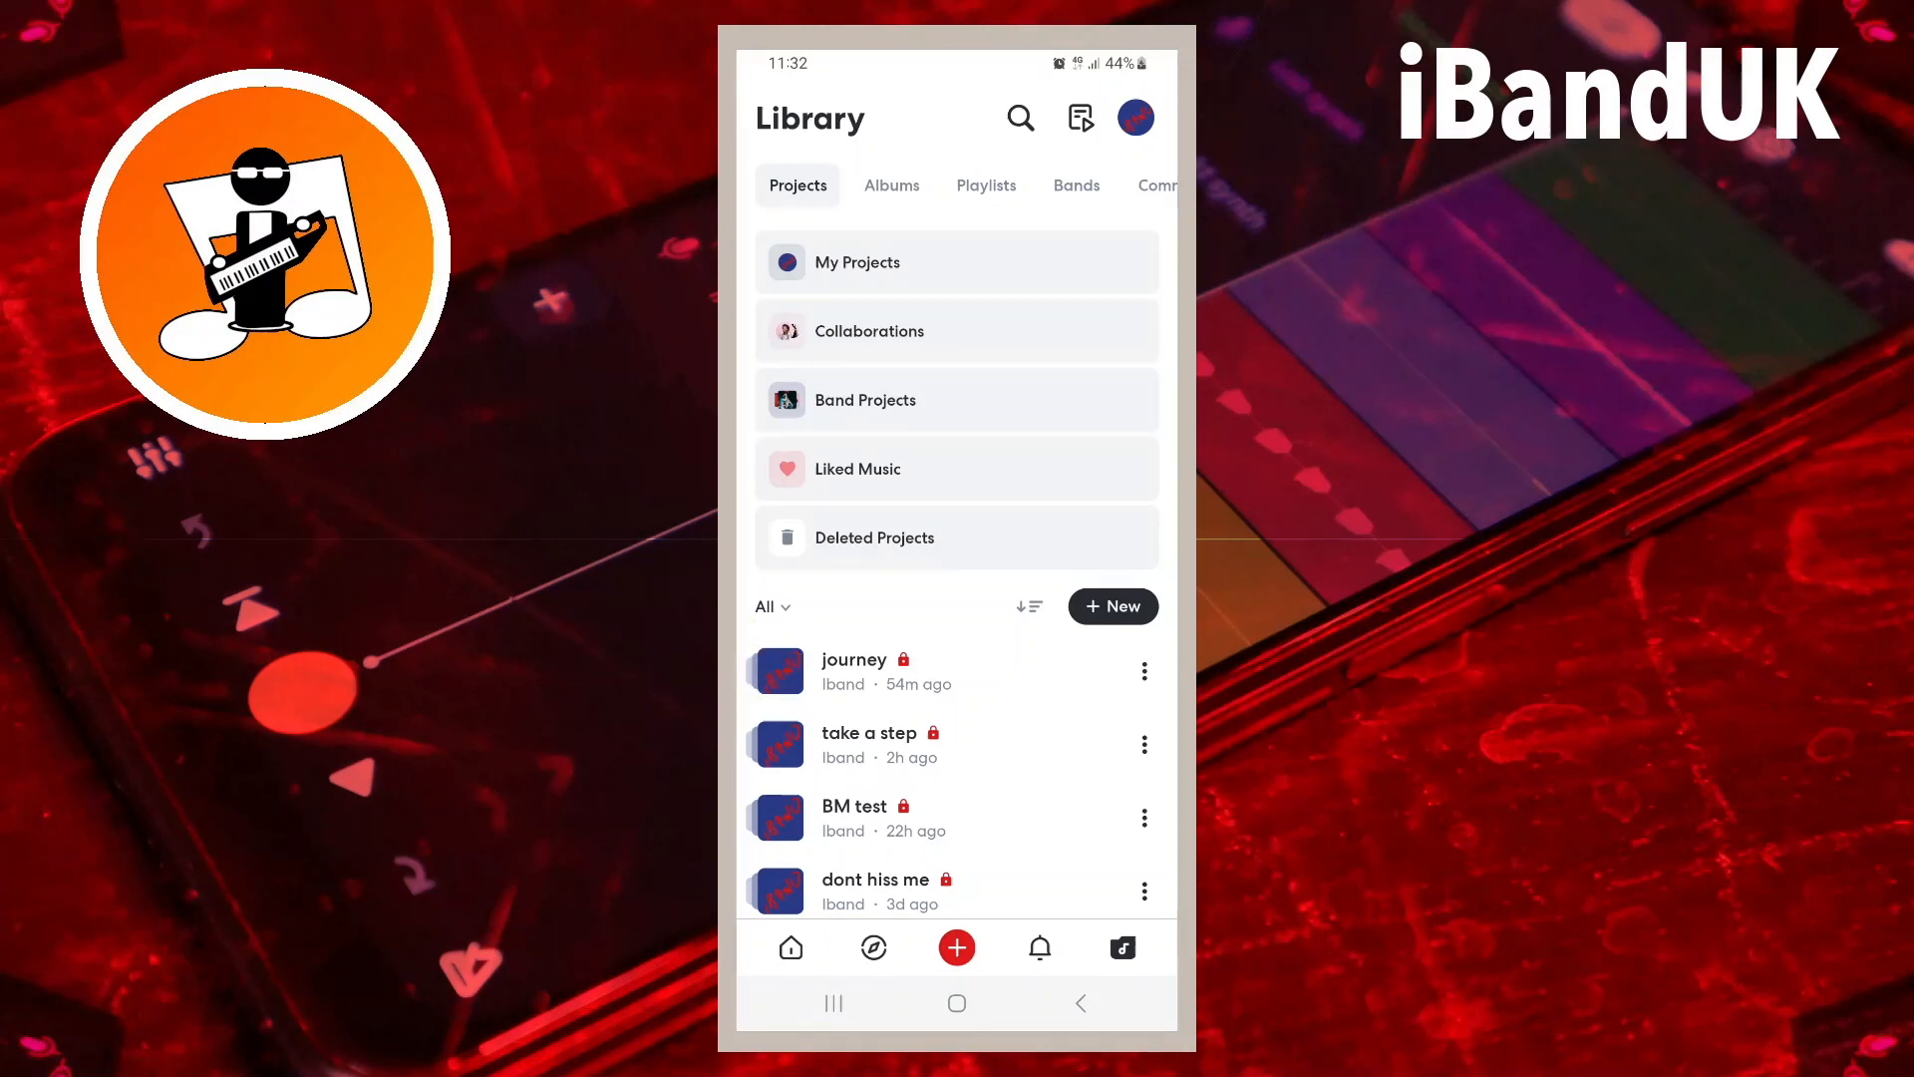
left_click(855, 670)
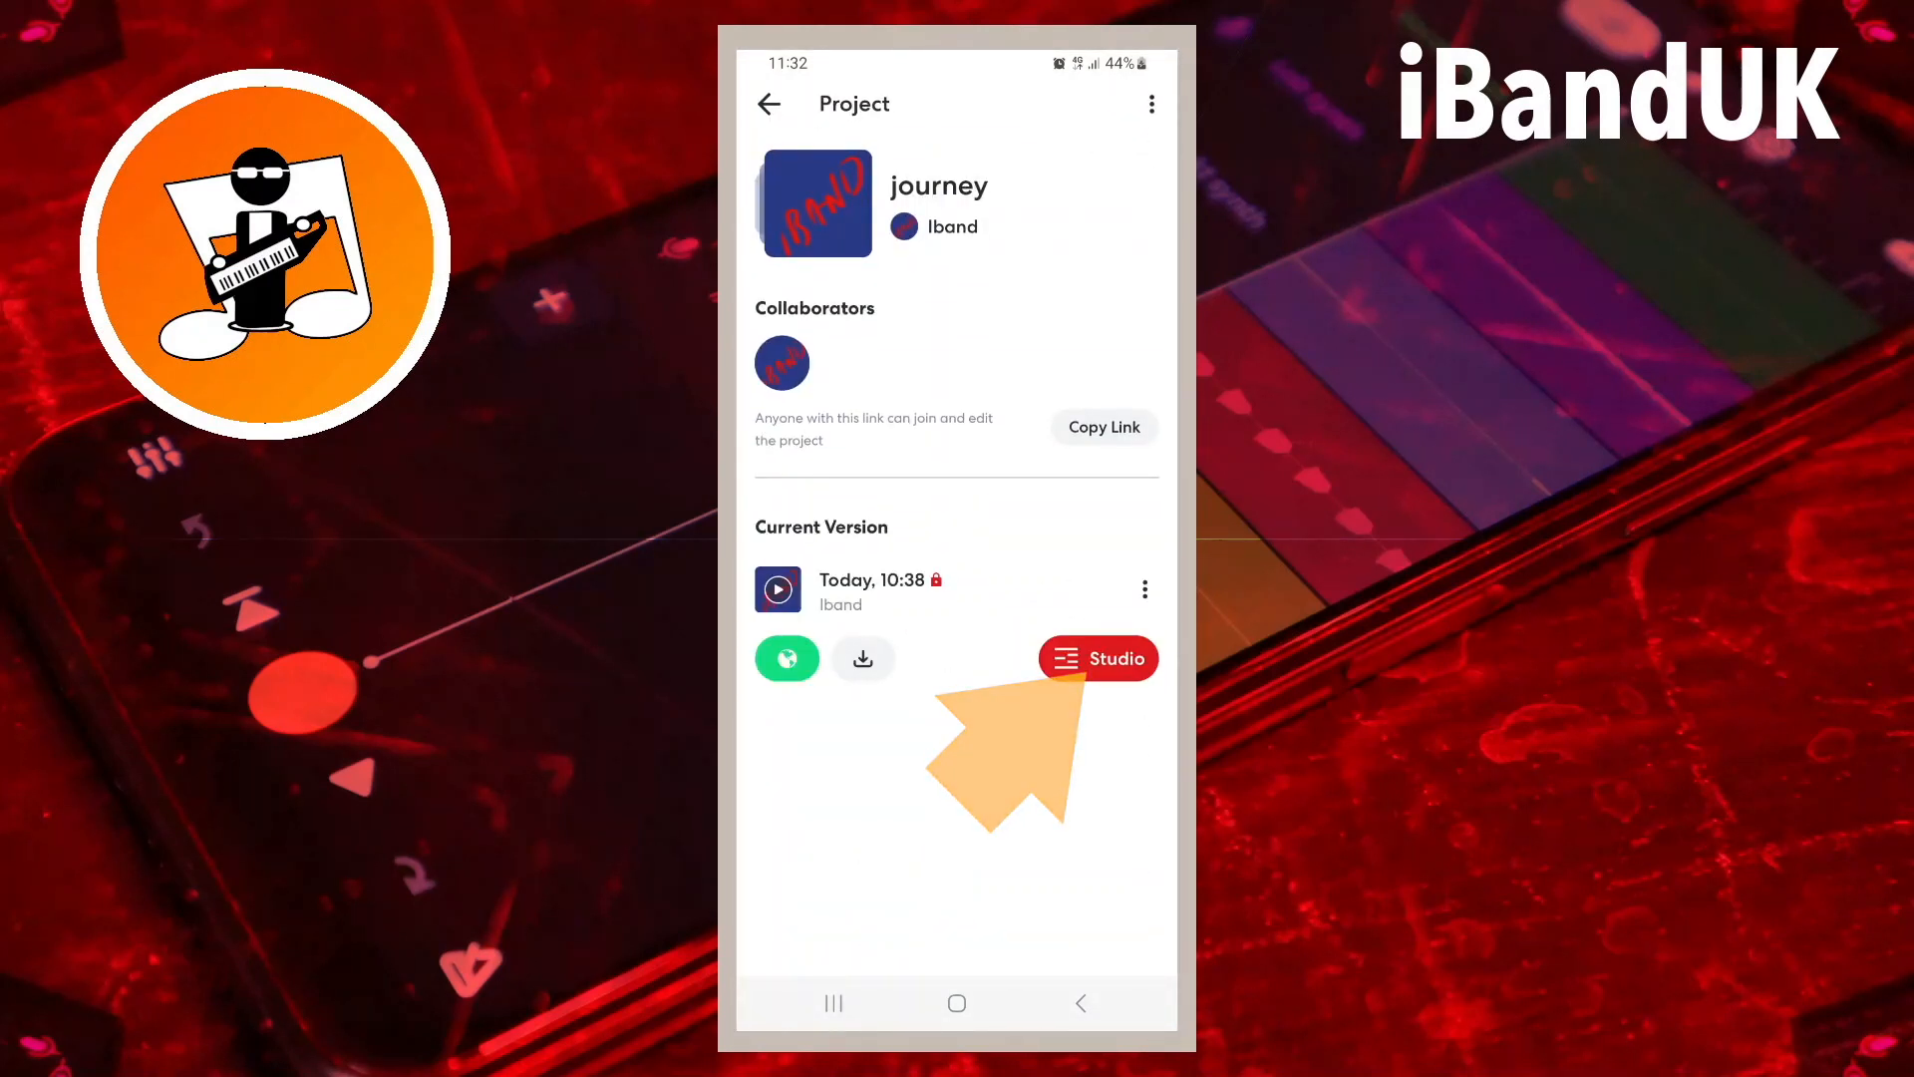
left_click(1097, 658)
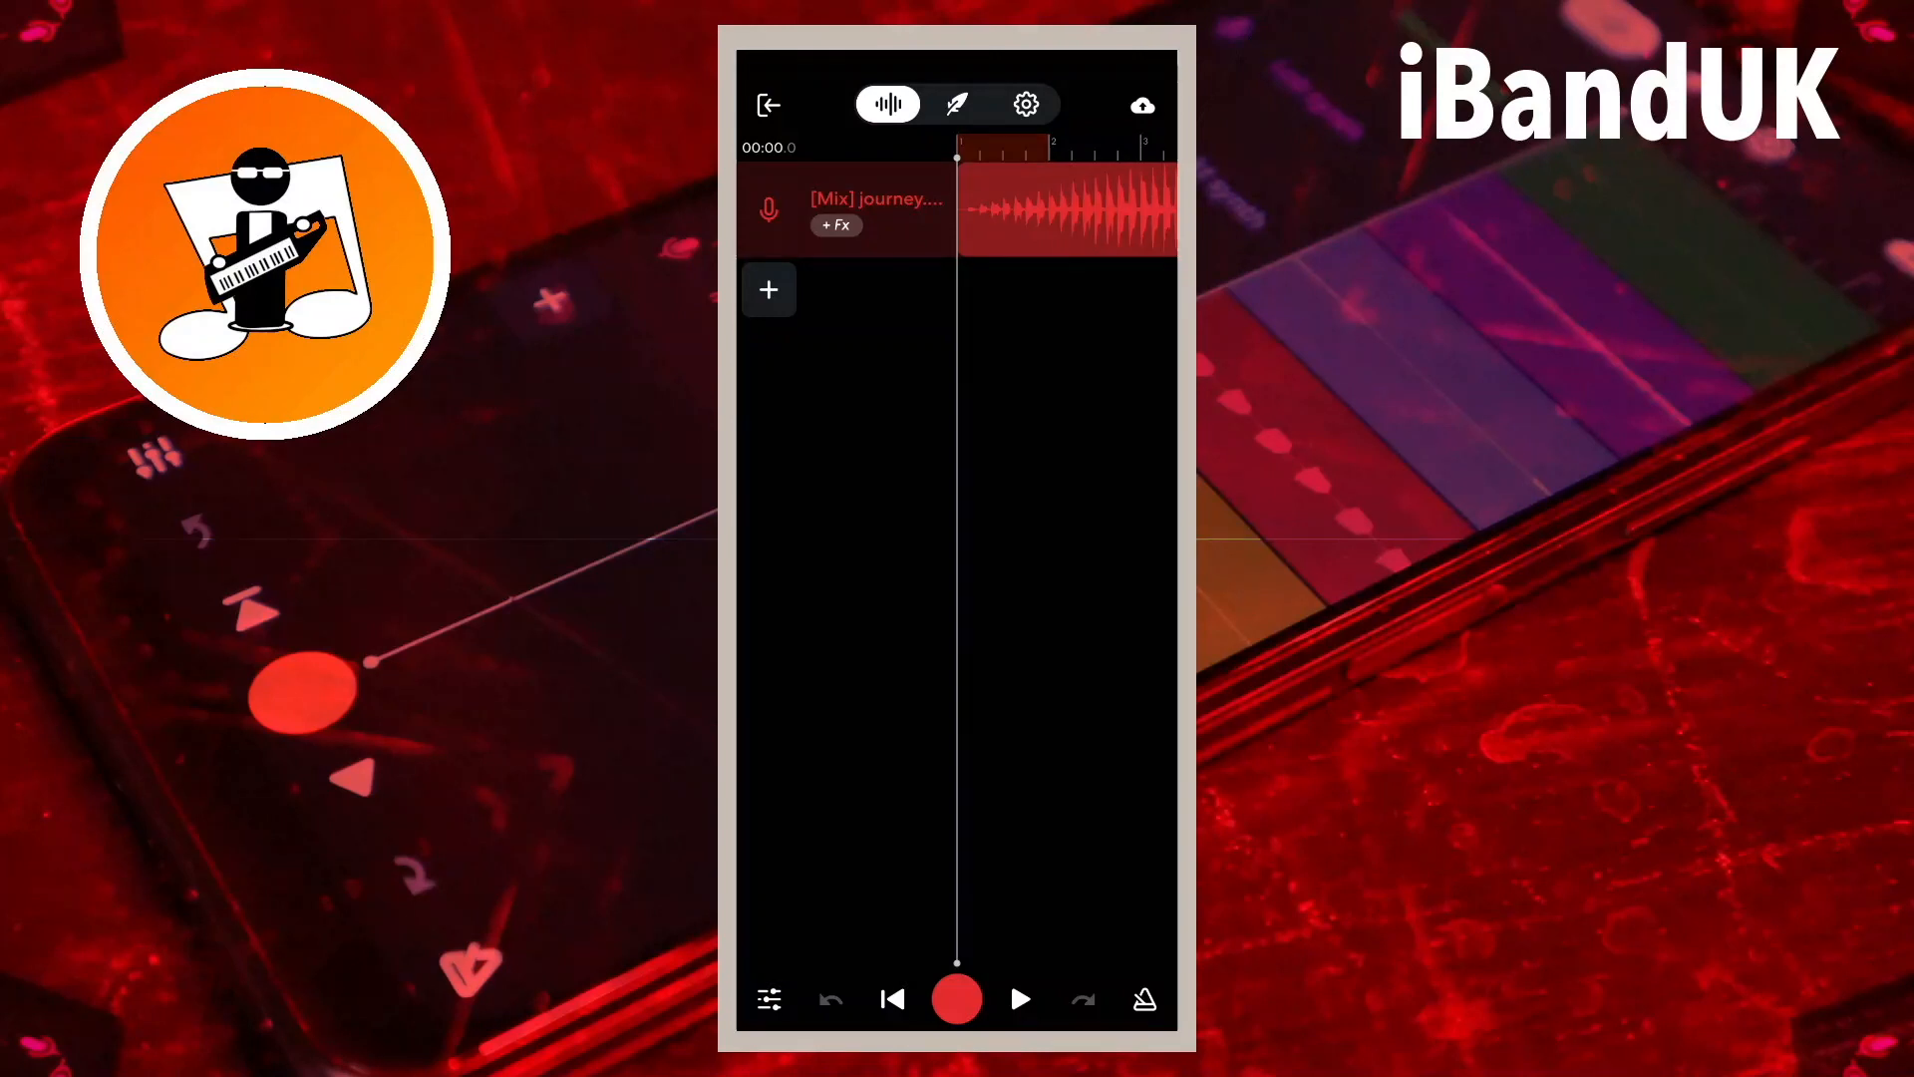
- Play the journey mixdown to about 26 seconds, then pause
left_click(1021, 999)
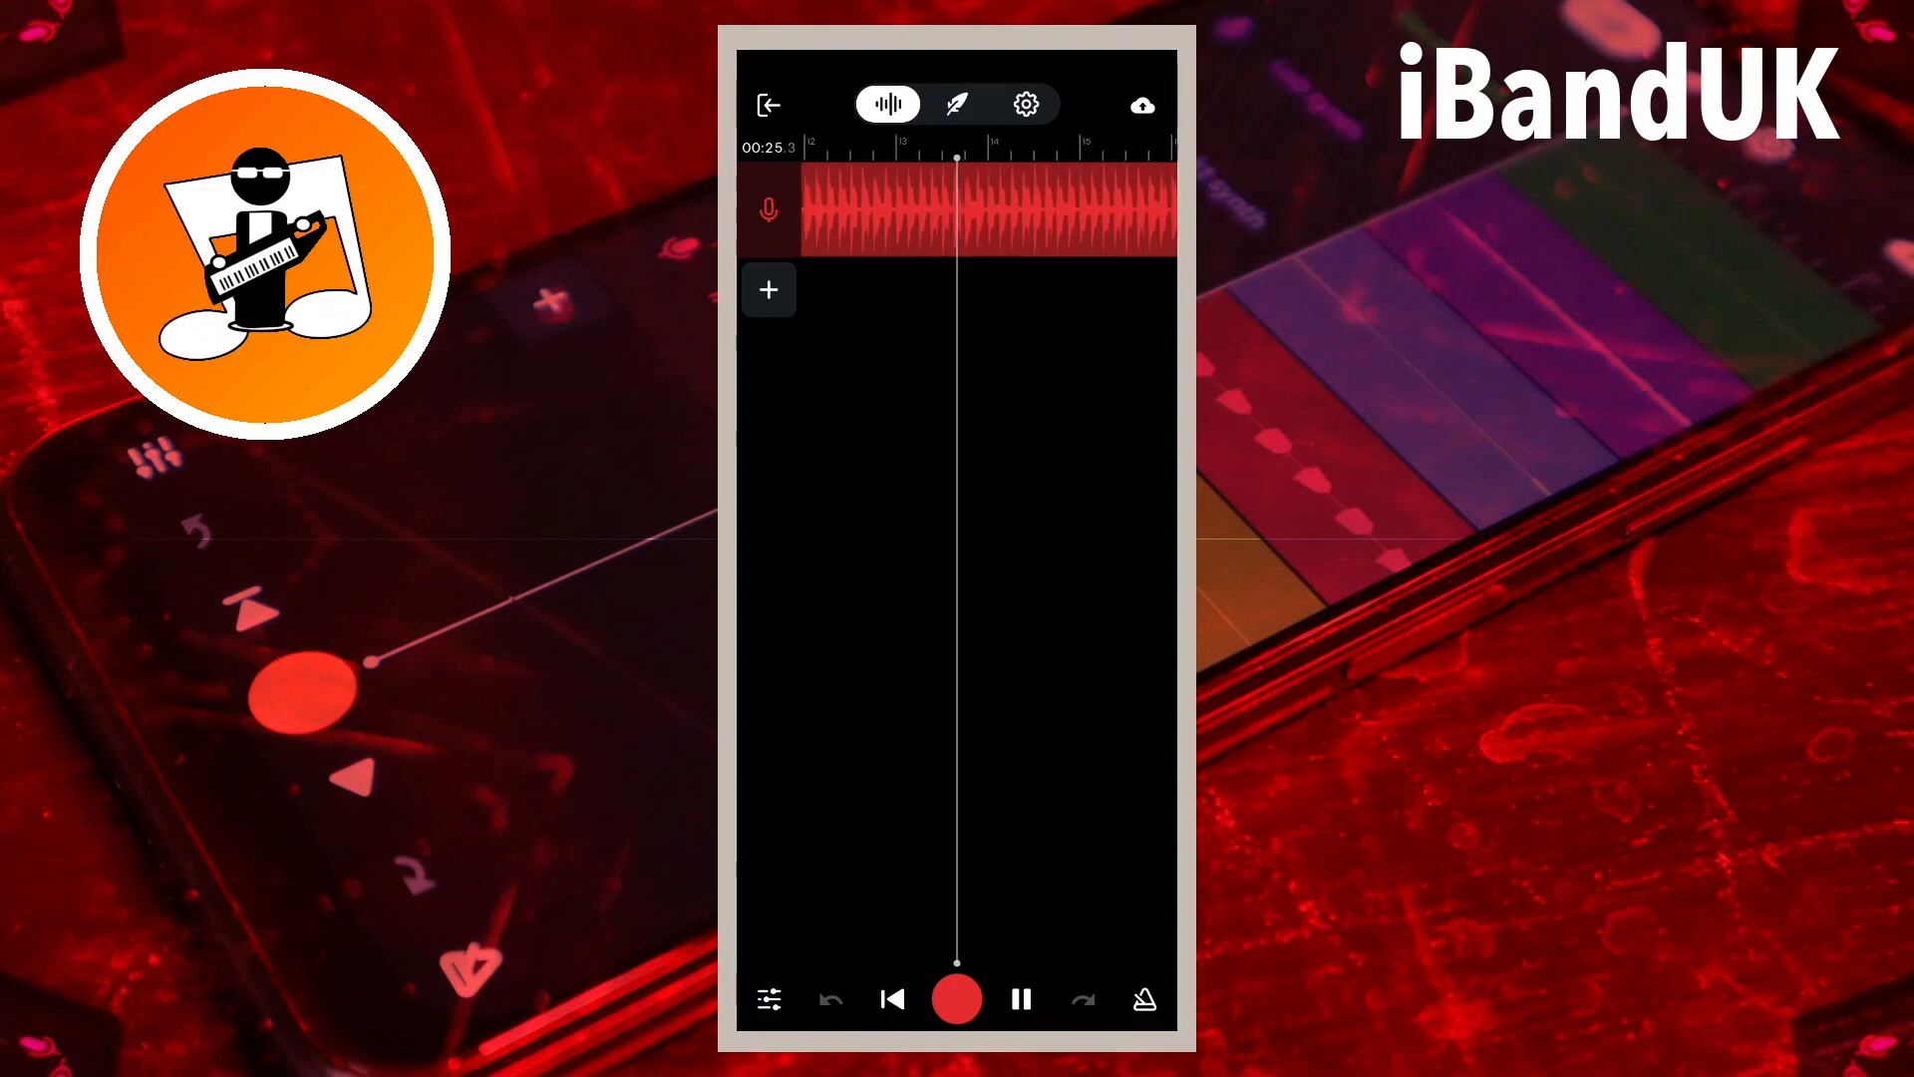
left_click(1021, 999)
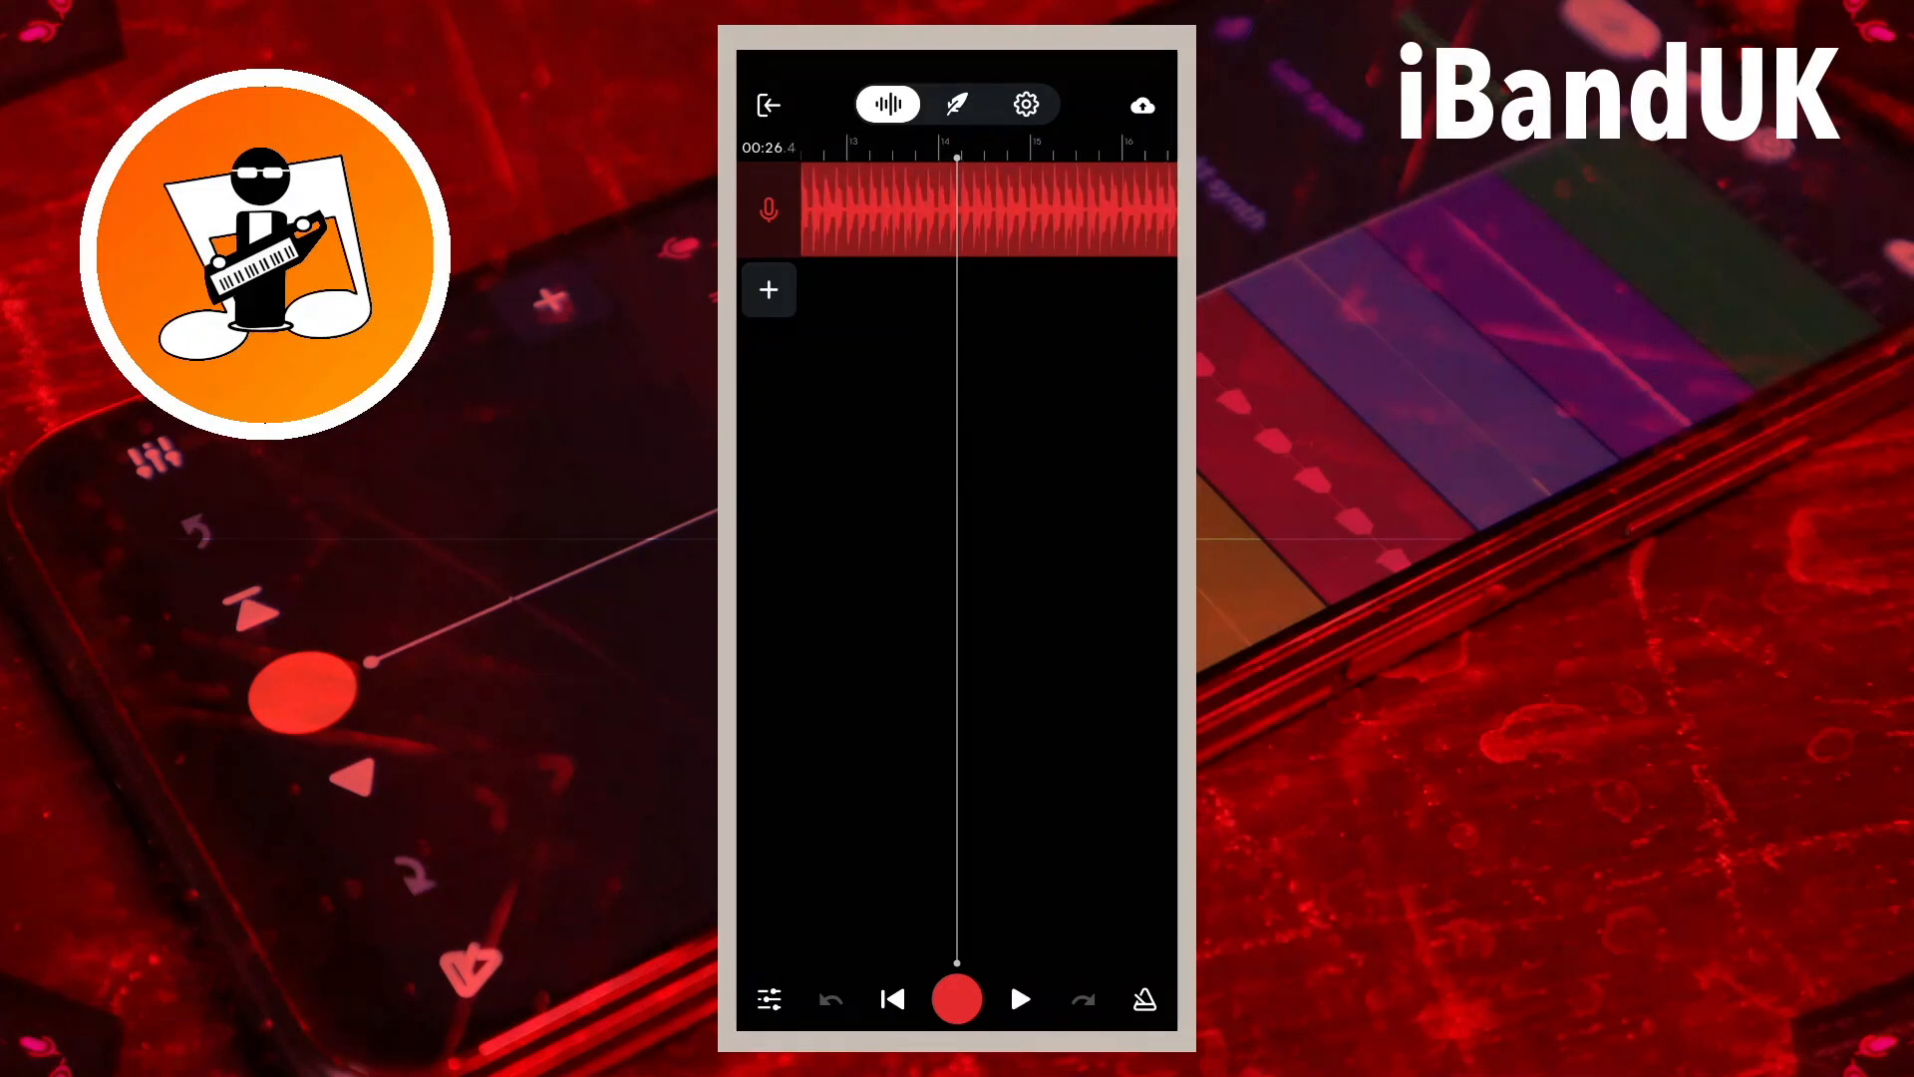